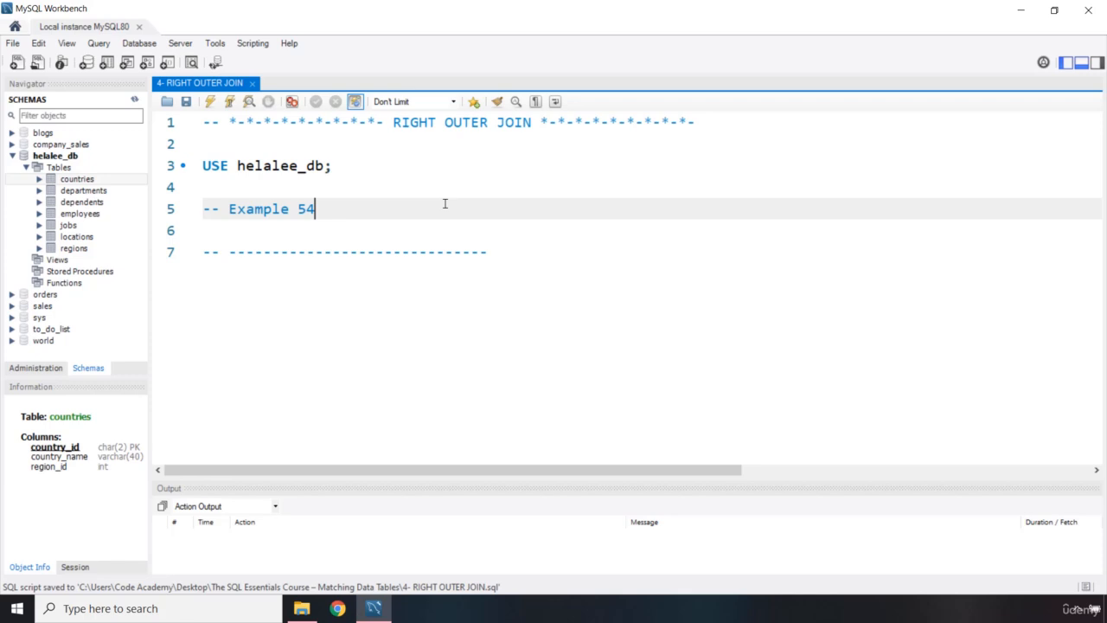
pyautogui.moveTo(403, 204)
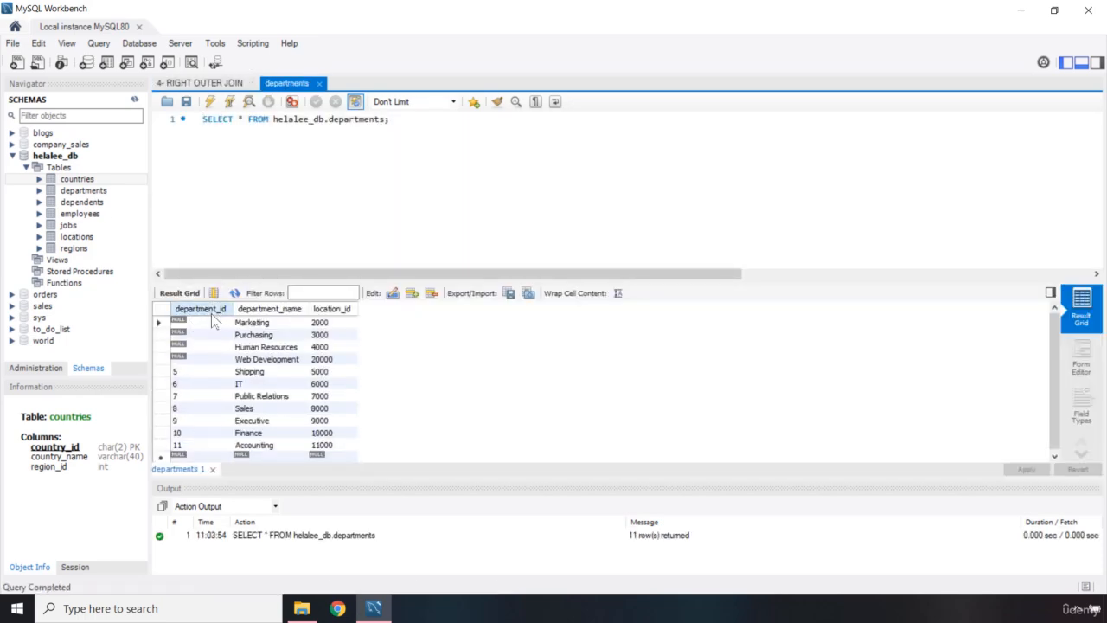
# Set ten employees' department_id cells to NULL in the employees table and apply to the database.
pyautogui.click(199, 321)
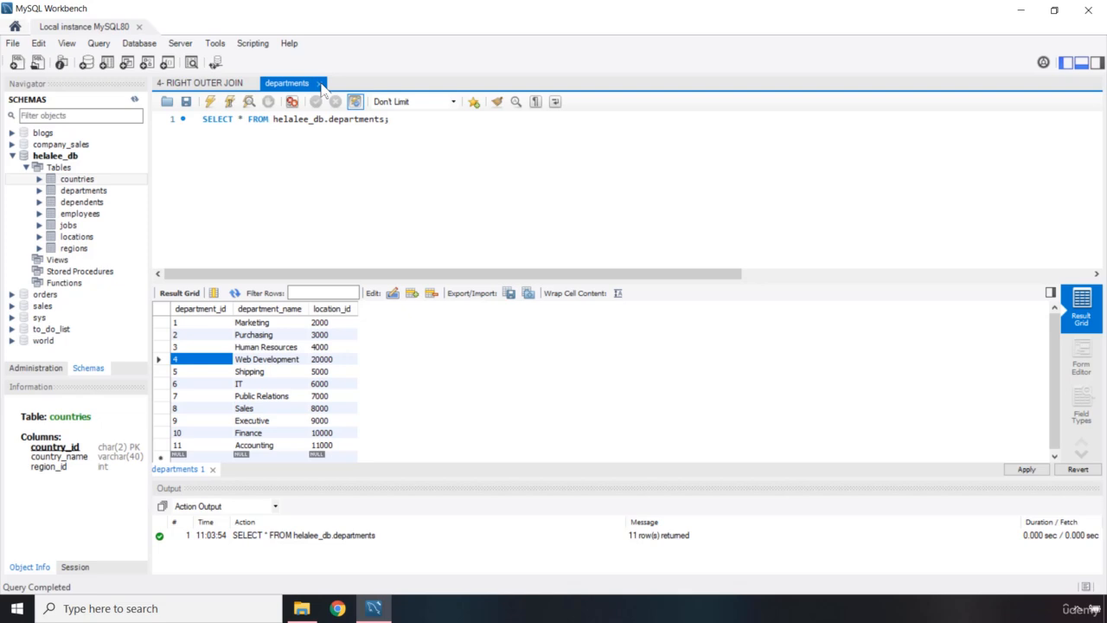
pyautogui.click(1026, 469)
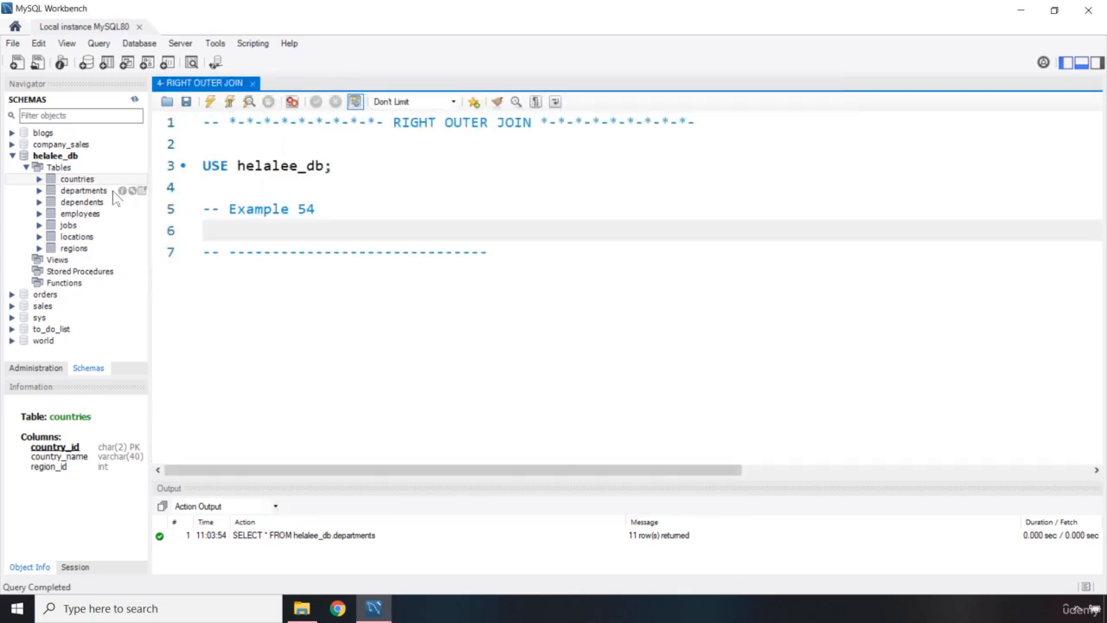
pyautogui.doubleClick(79, 213)
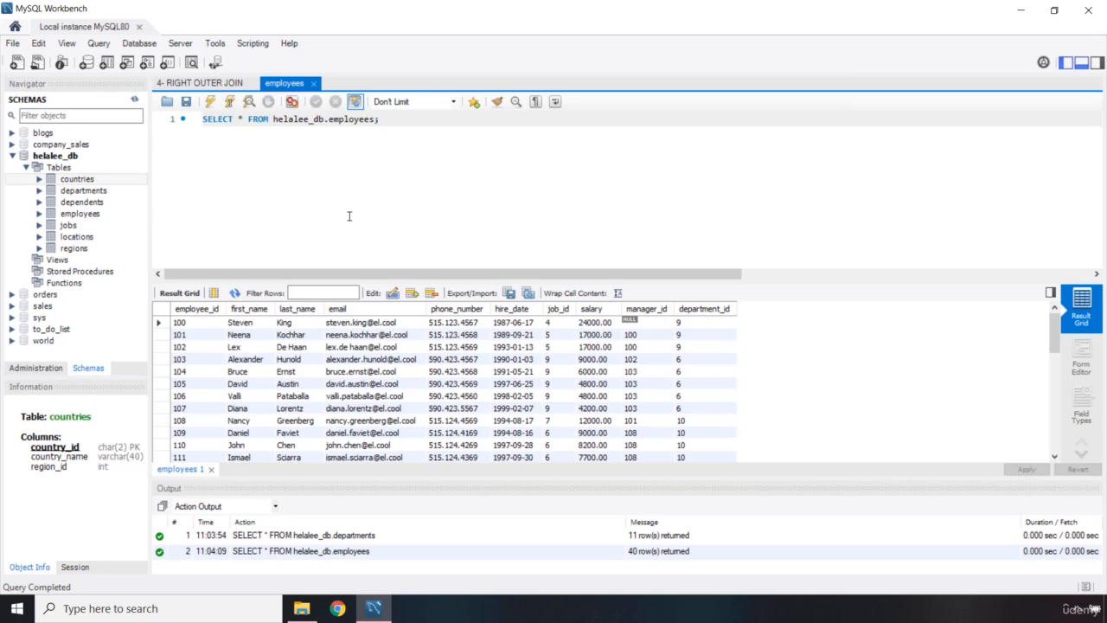
pyautogui.scroll(-3)
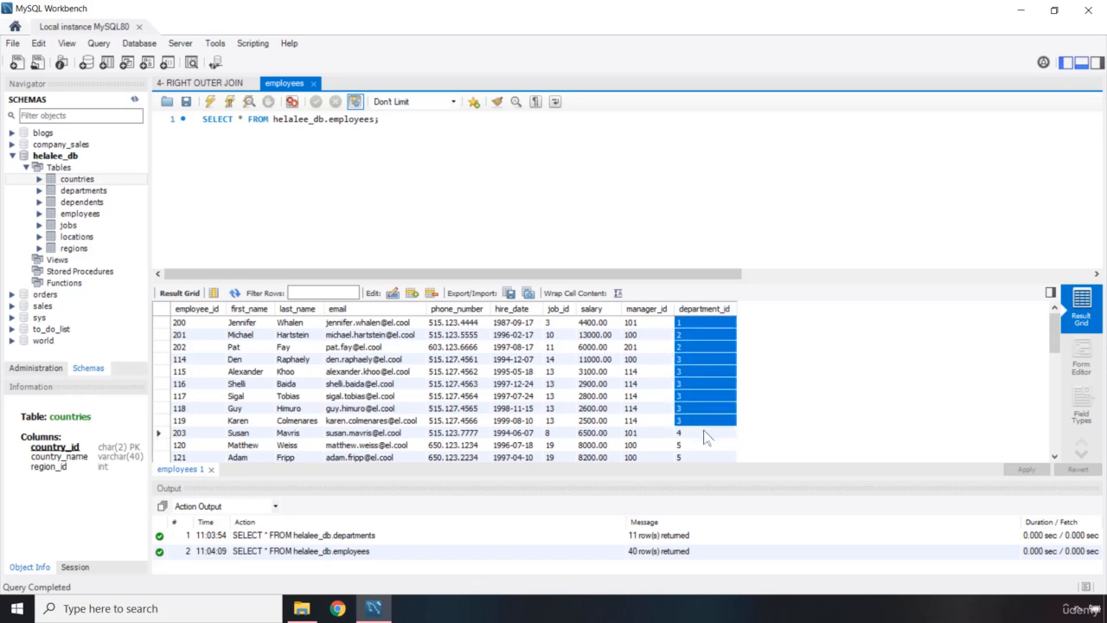
pyautogui.rightClick(679, 432)
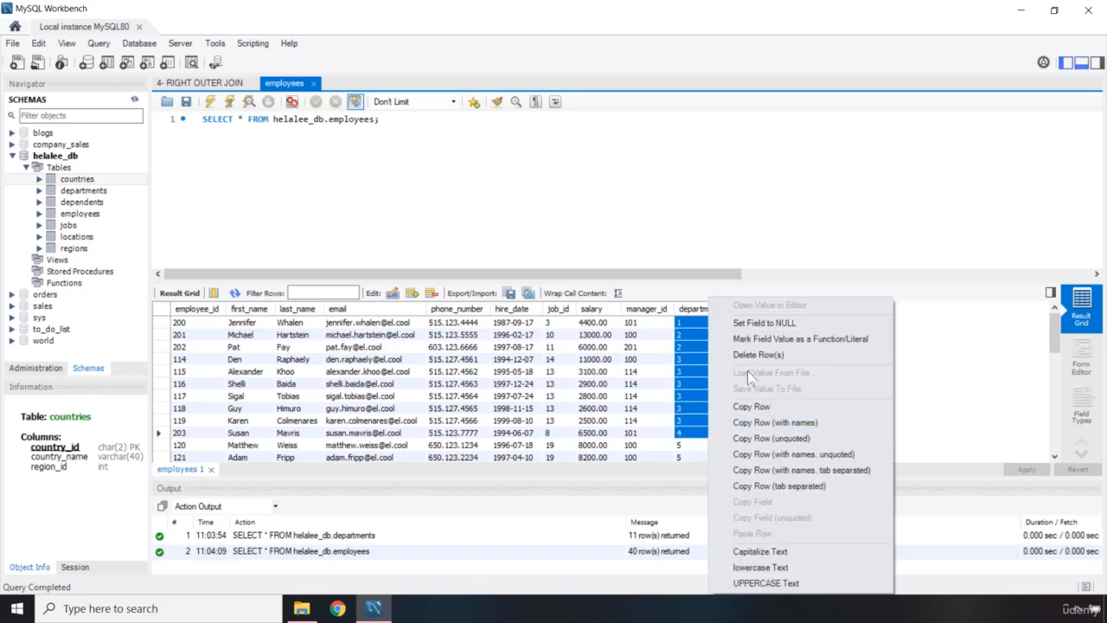
pyautogui.click(762, 322)
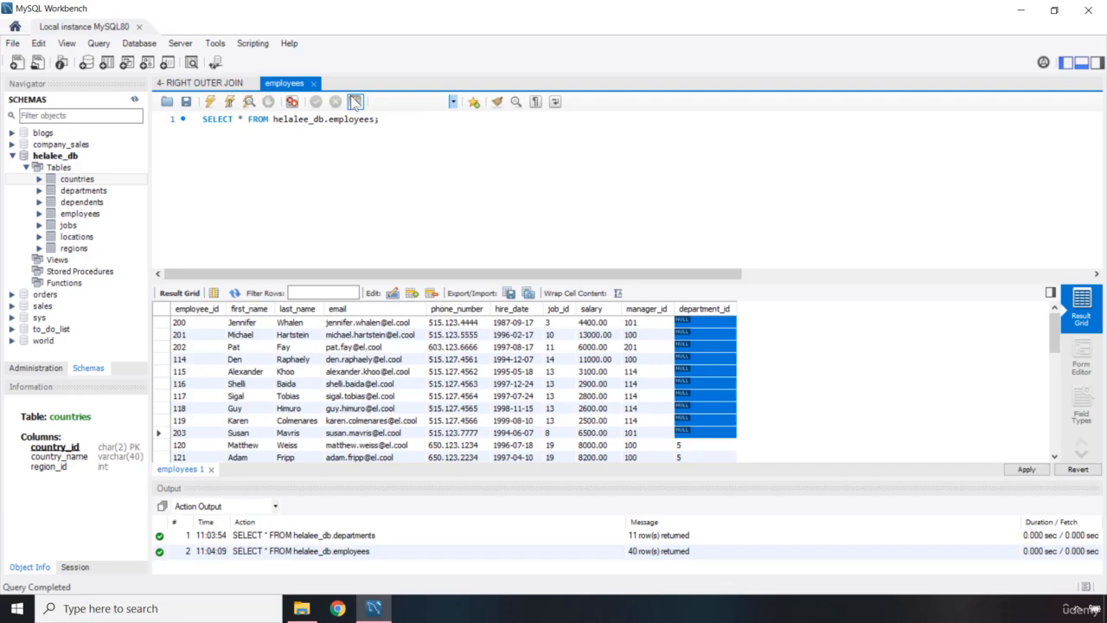
pyautogui.click(1026, 469)
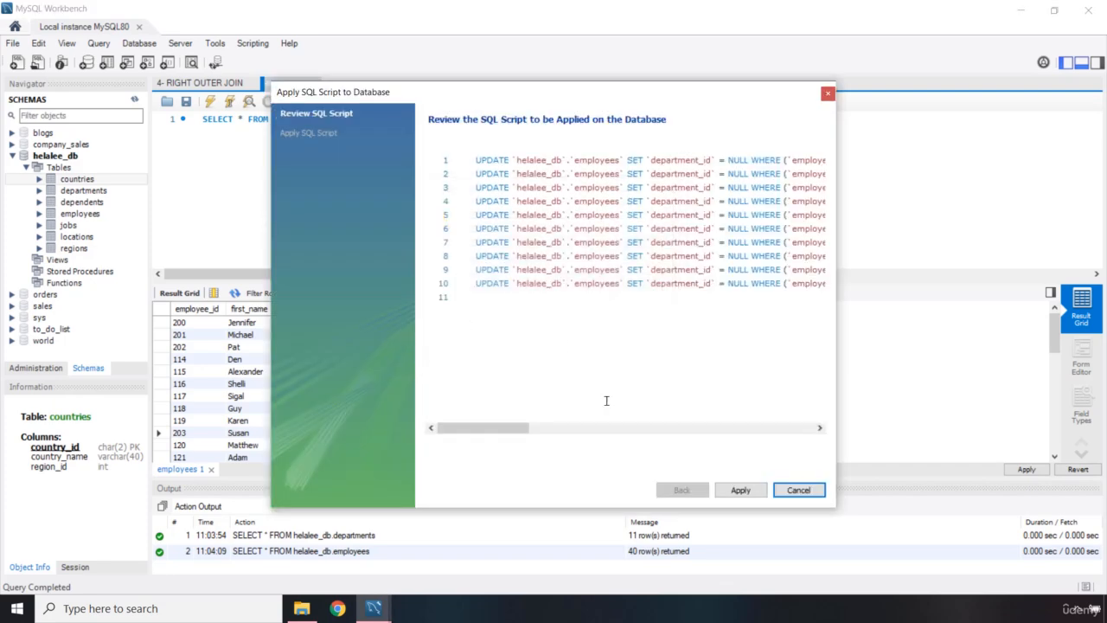
pyautogui.click(740, 489)
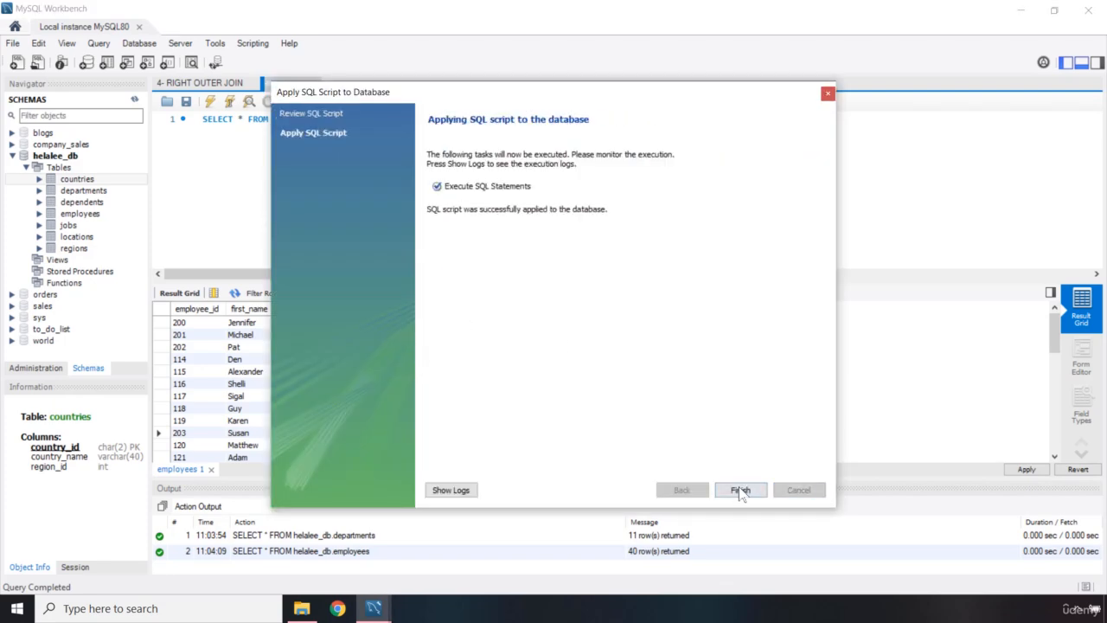
pyautogui.click(740, 489)
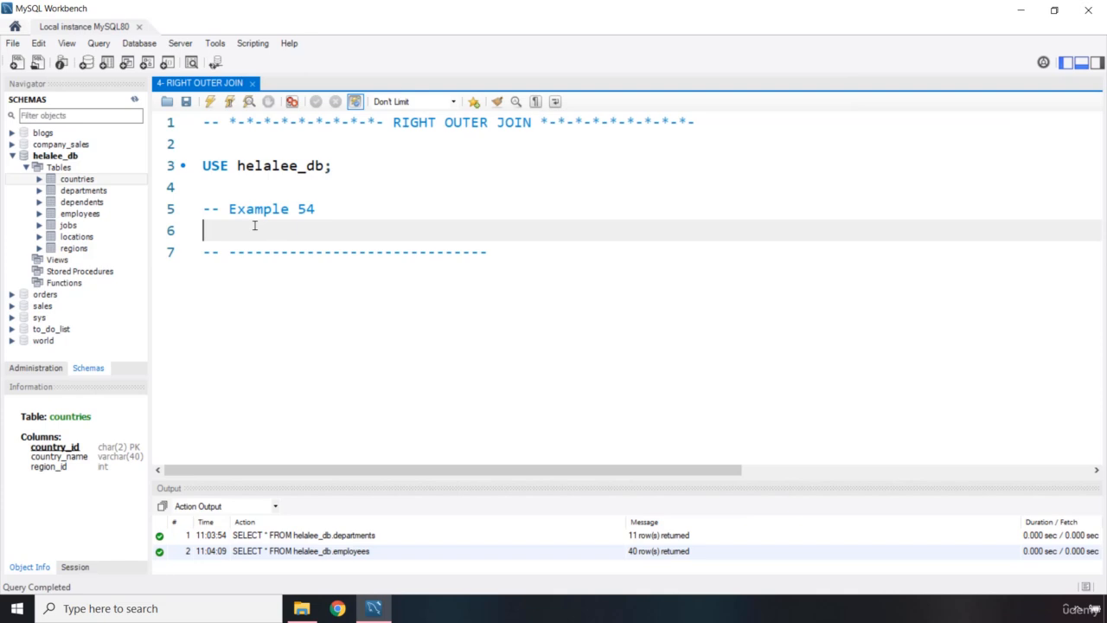
# Write the query skeleton SELECT FROM employees e RIGHT OUTER JOIN.
pyautogui.write('SELECT')
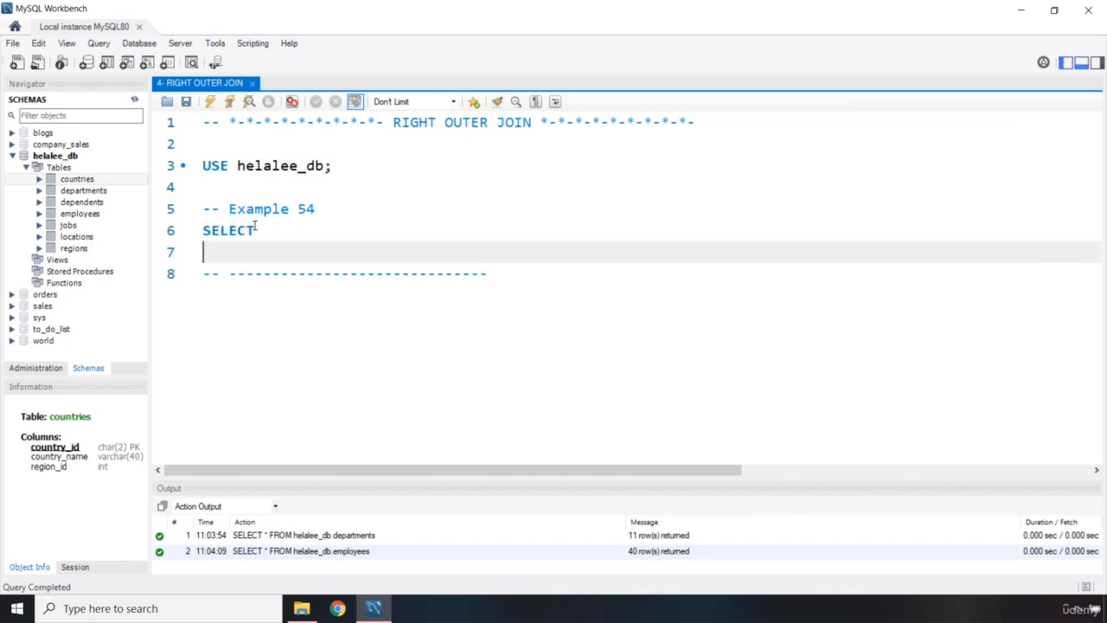
pyautogui.write('FROM')
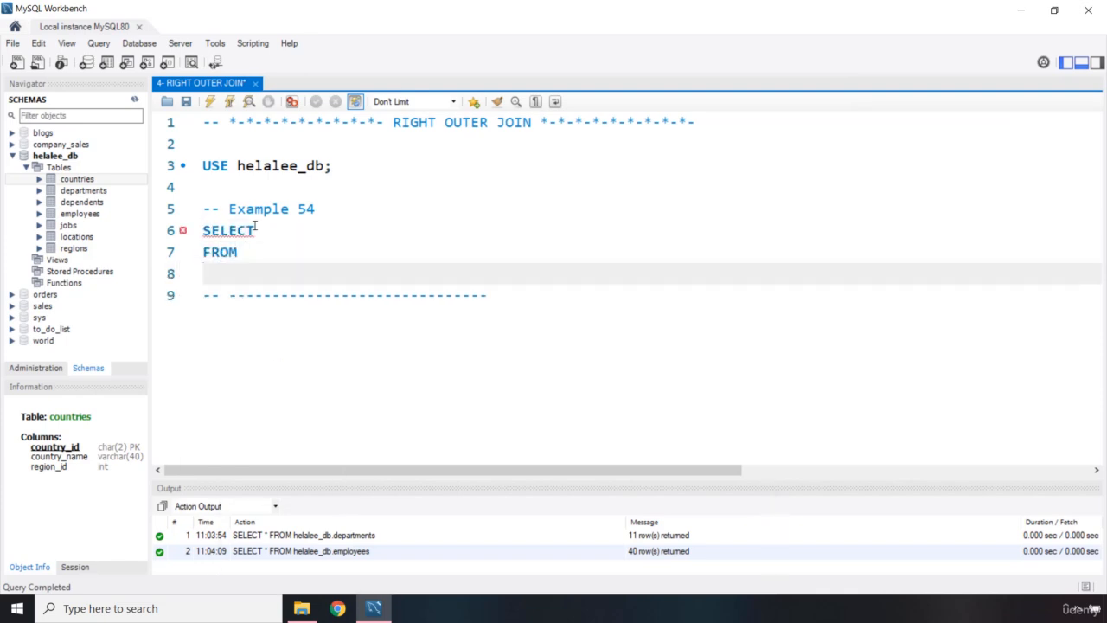
pyautogui.write('emplo')
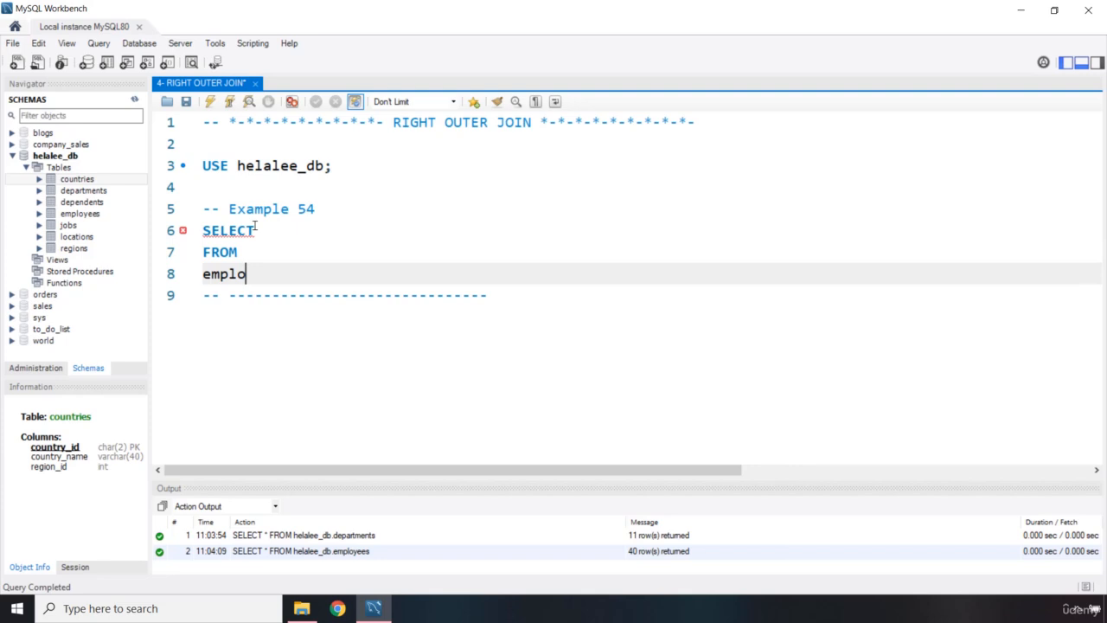
pyautogui.write('yees e')
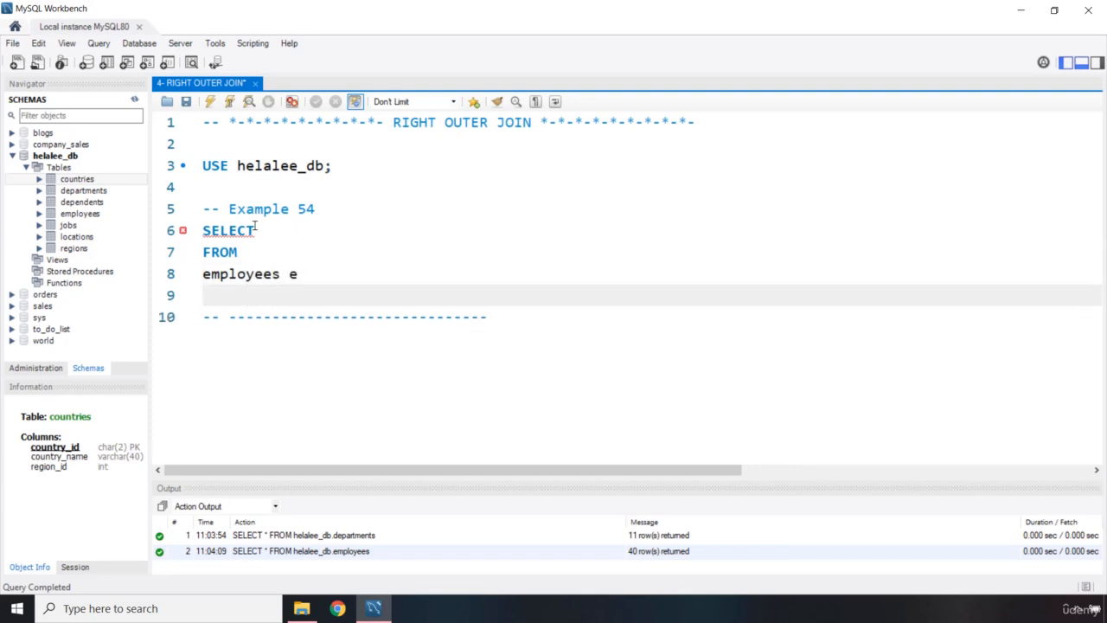
pyautogui.write('R')
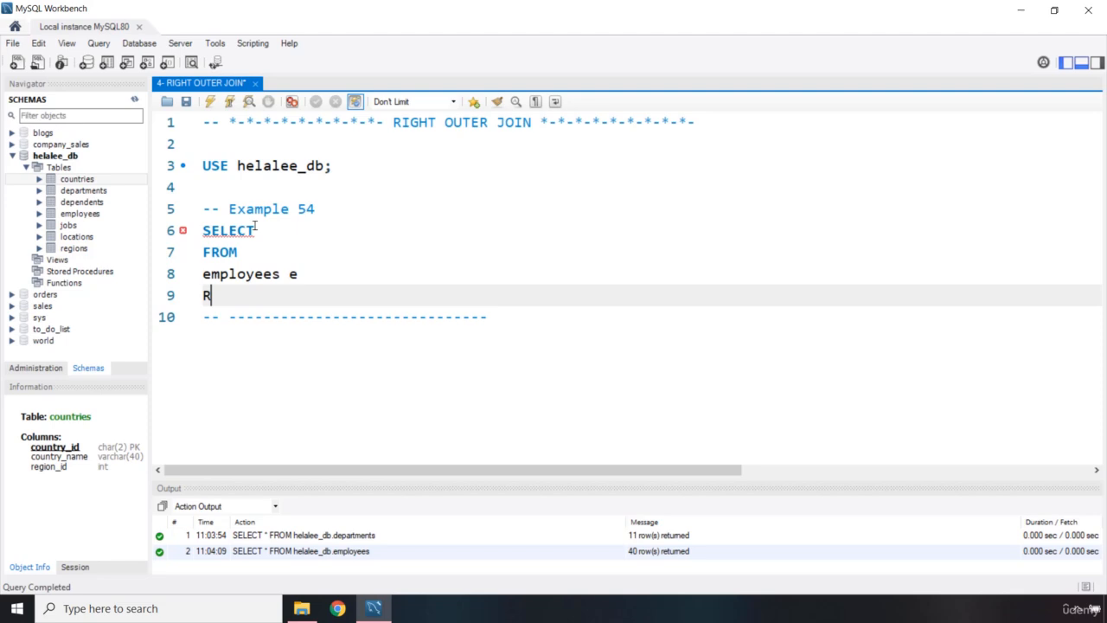
pyautogui.write('IGHT OUTER')
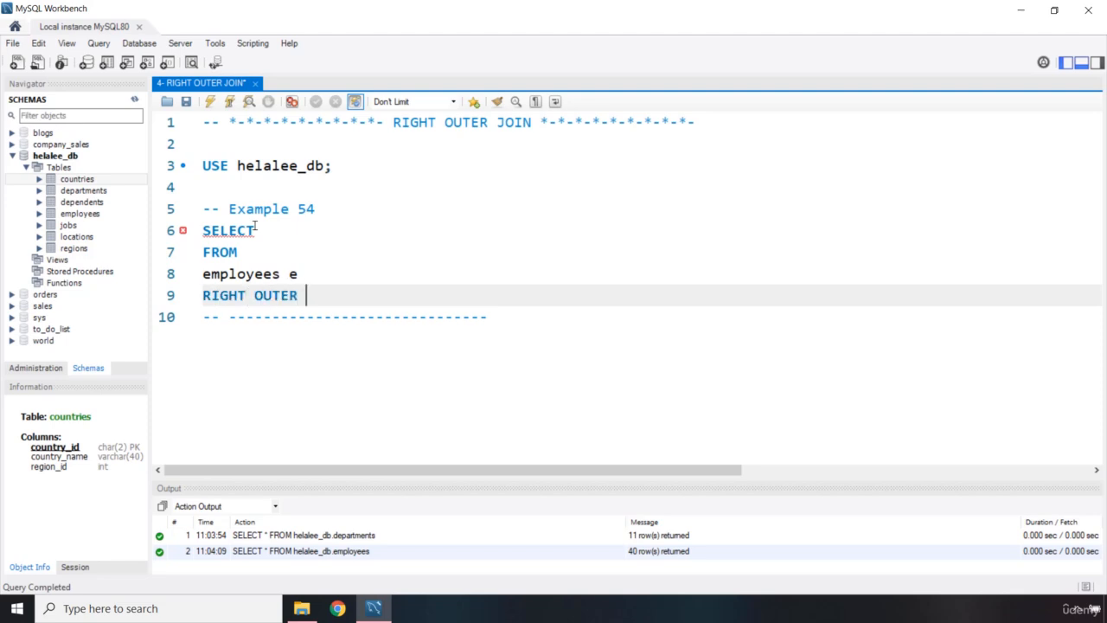
pyautogui.write('JOIN')
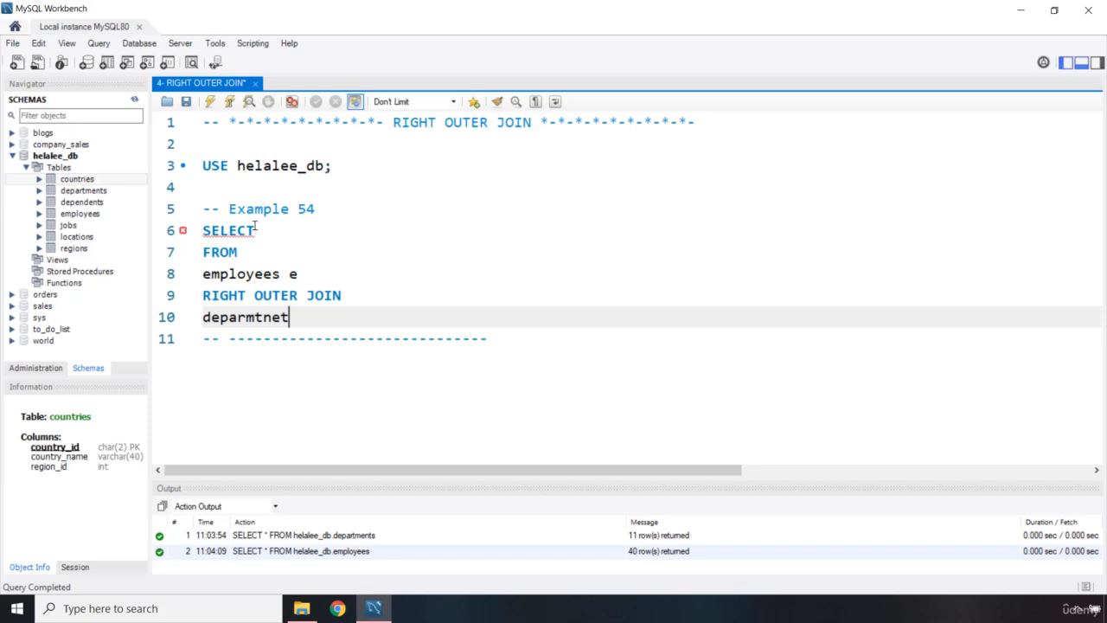
# Add departments d with the condition ON e.department_id = d.department_id.
pyautogui.write('departments d')
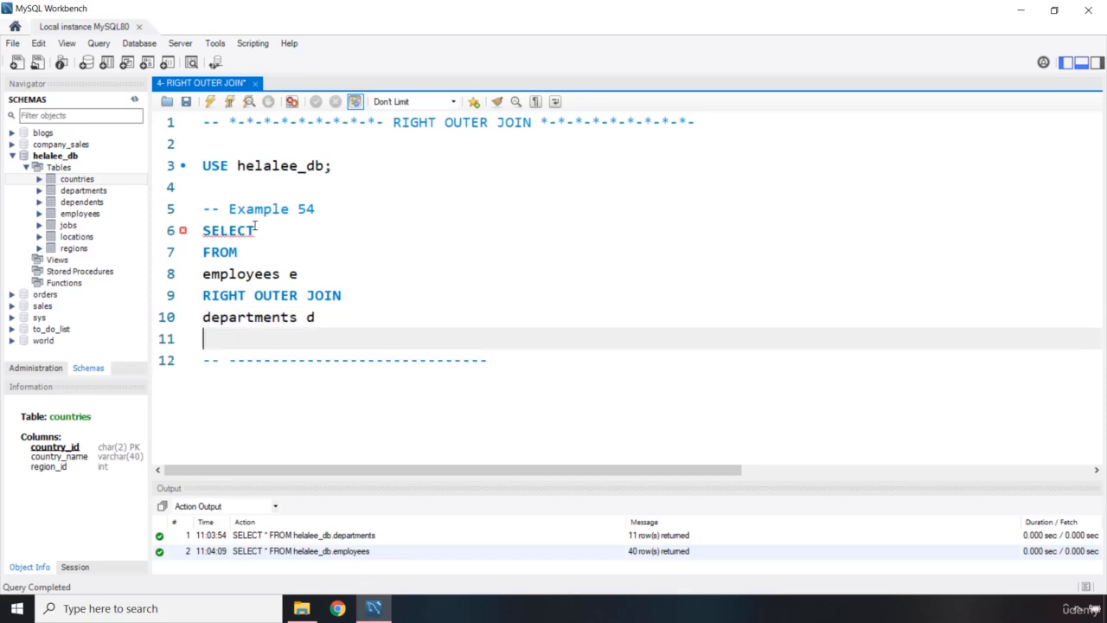
pyautogui.write('ON')
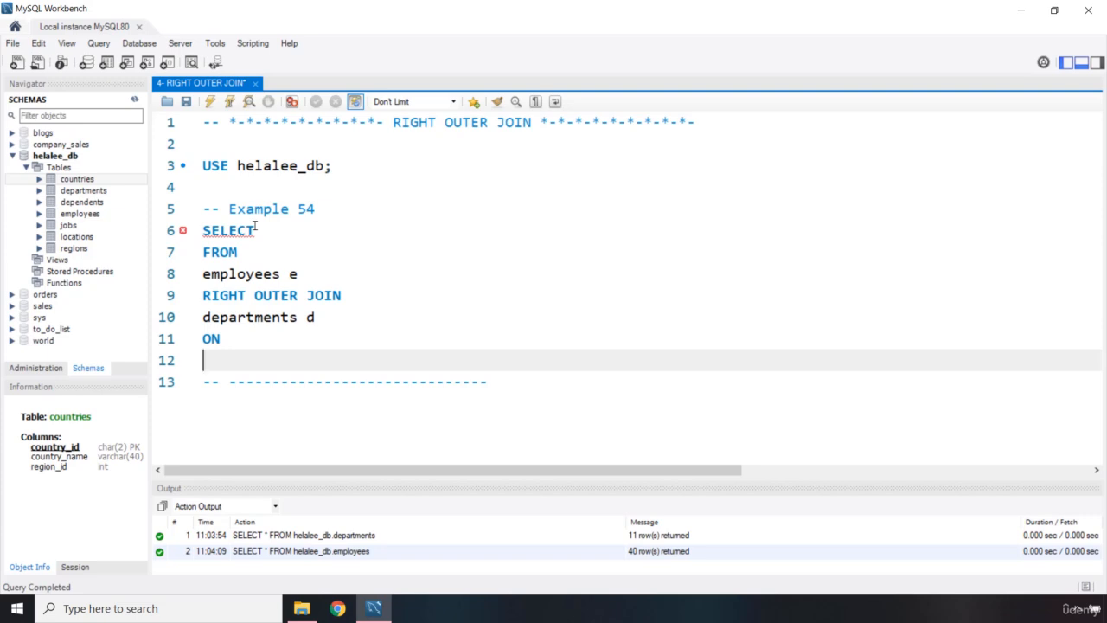
pyautogui.write('e.')
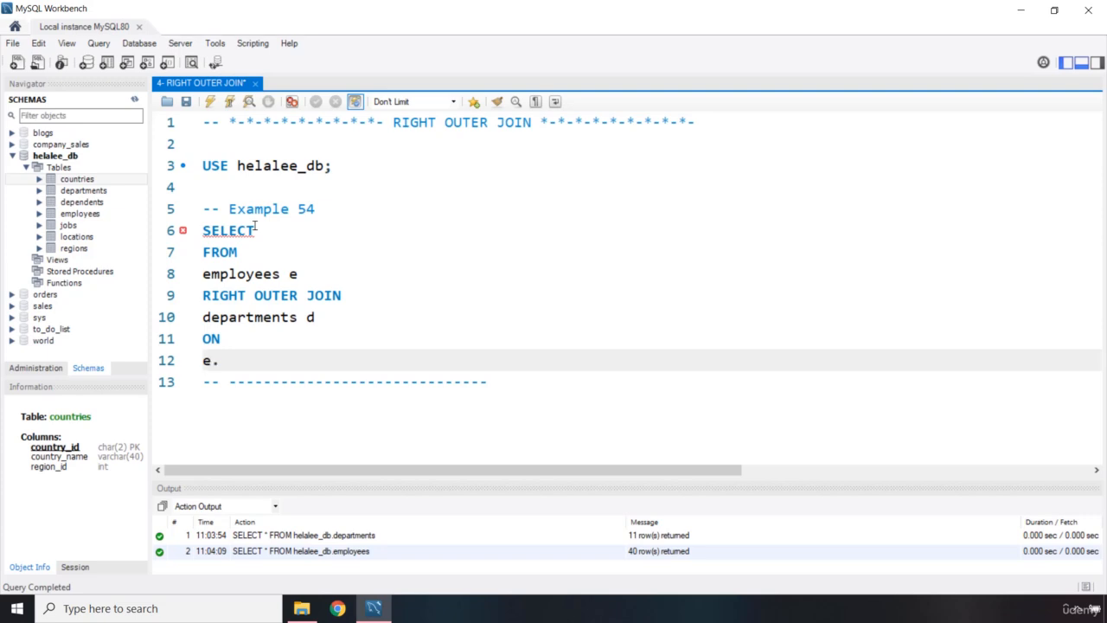
pyautogui.press('Backspace')
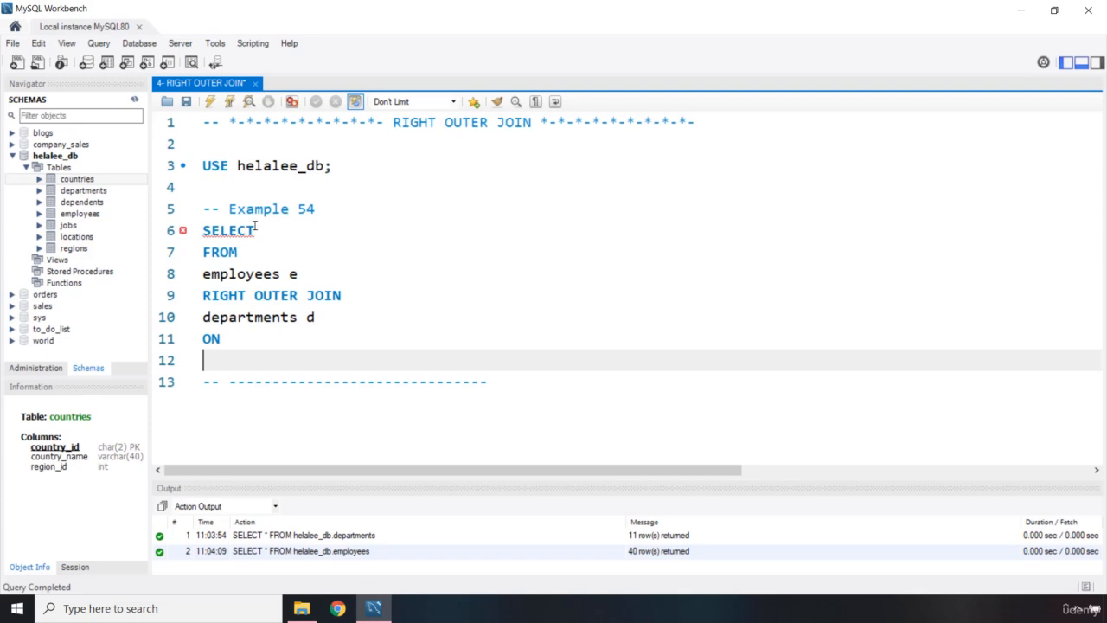
pyautogui.write(';')
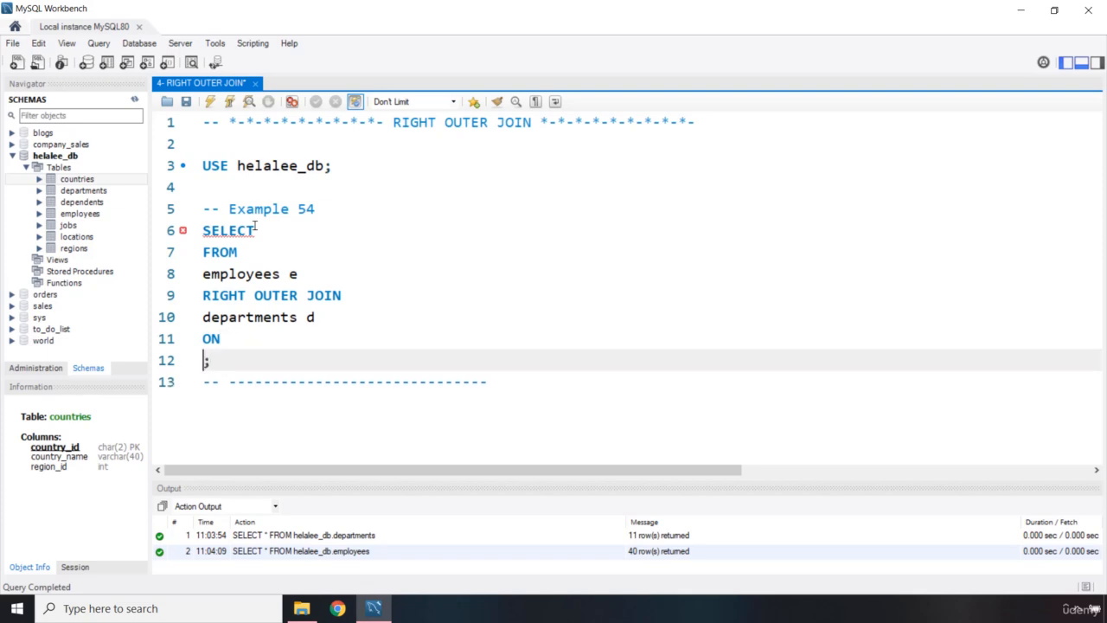
pyautogui.write('e.')
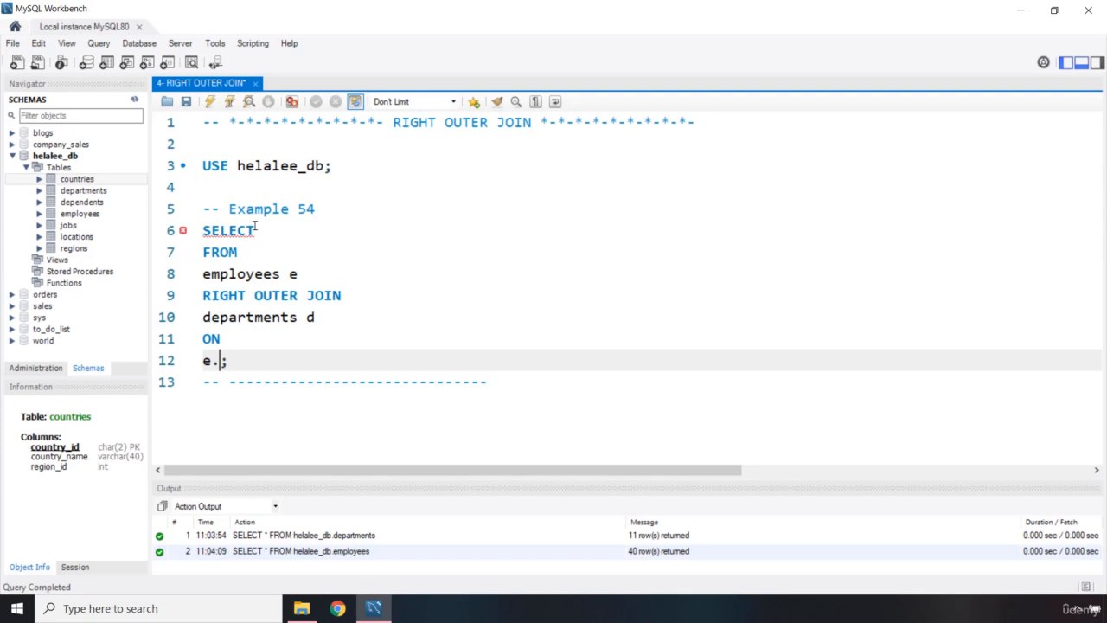
pyautogui.write('depart')
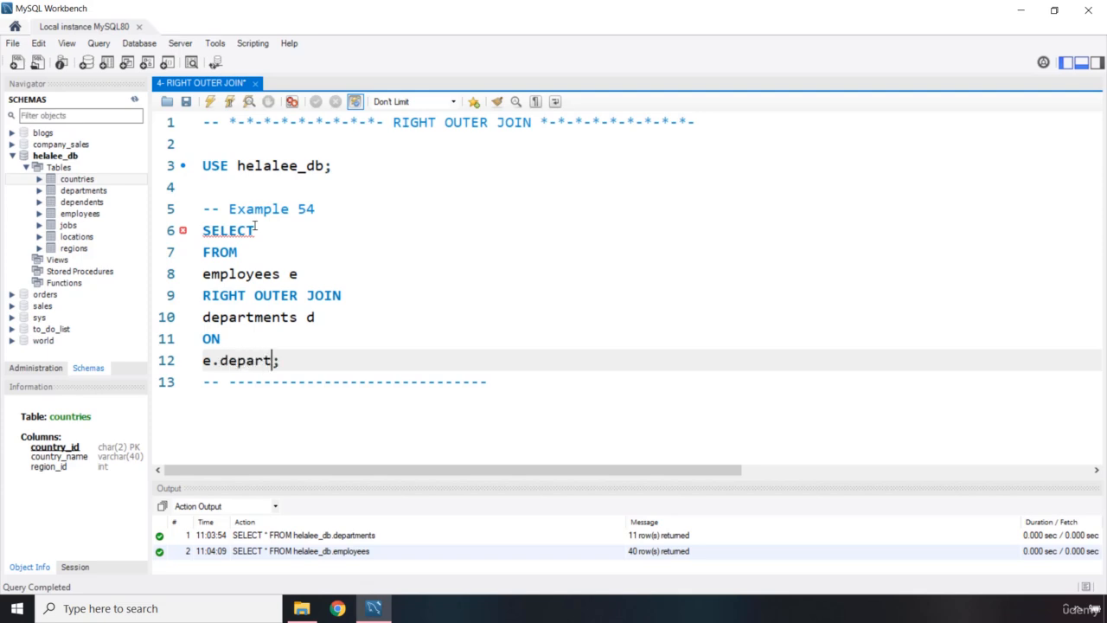
pyautogui.write('ment_id =')
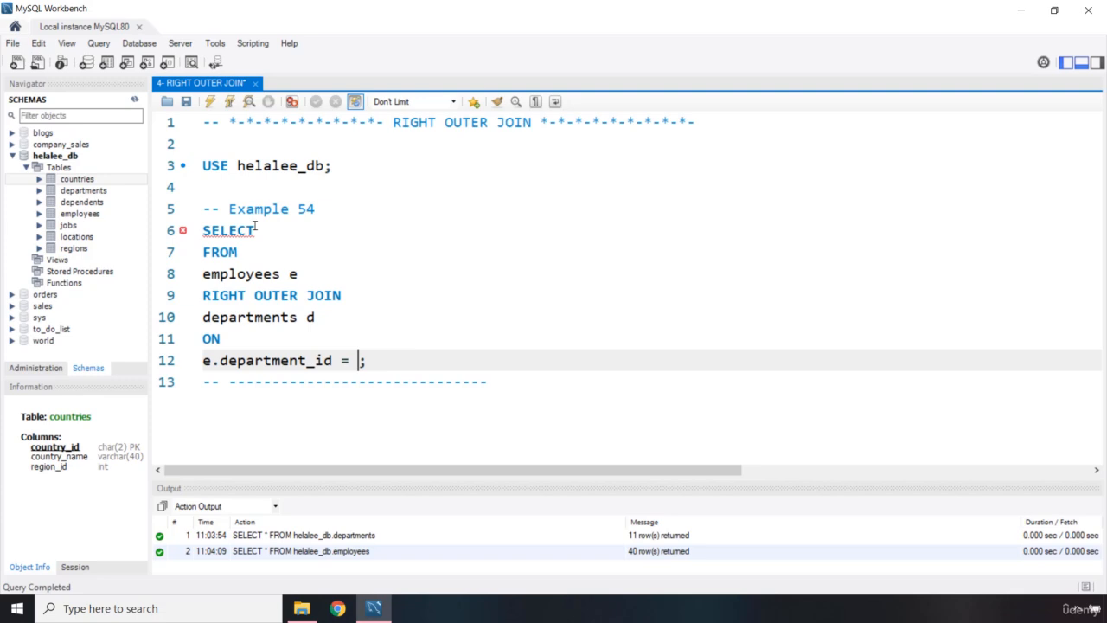
pyautogui.write('d.depa')
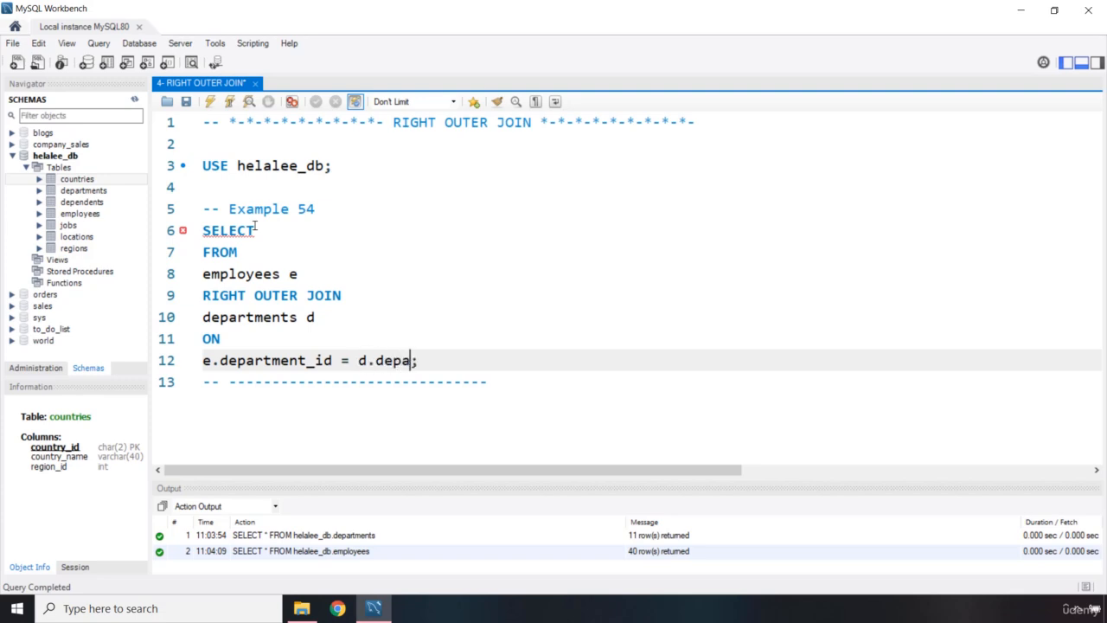
pyautogui.write('rtment_id')
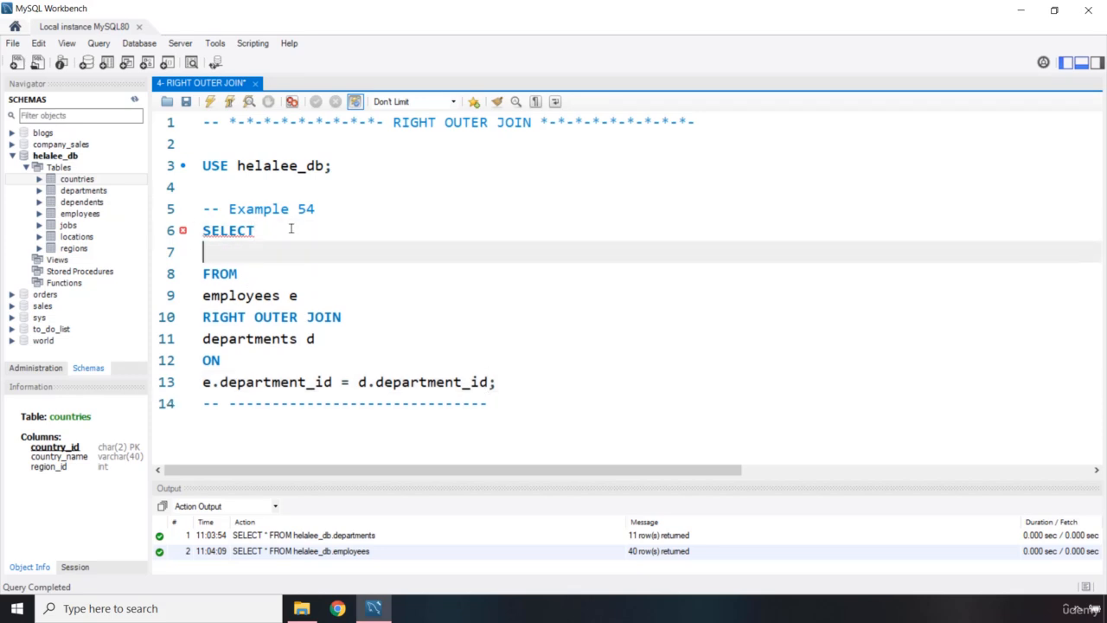
# List e.first_name, e.last_name and the d. department columns after SELECT.
pyautogui.write('e.first_name,')
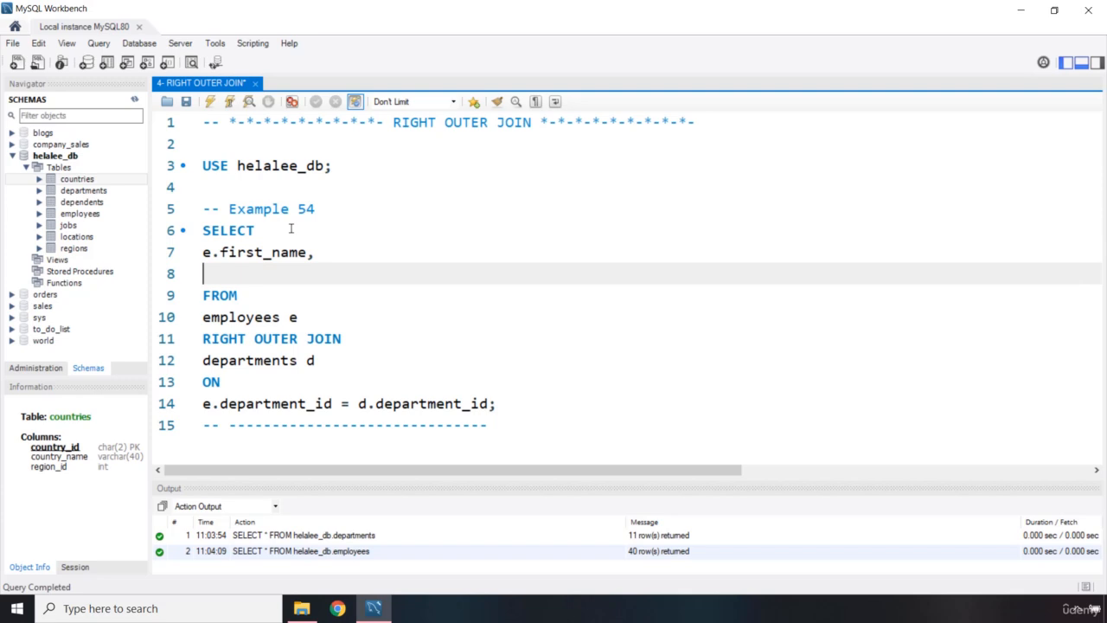
pyautogui.write('e.last_name,')
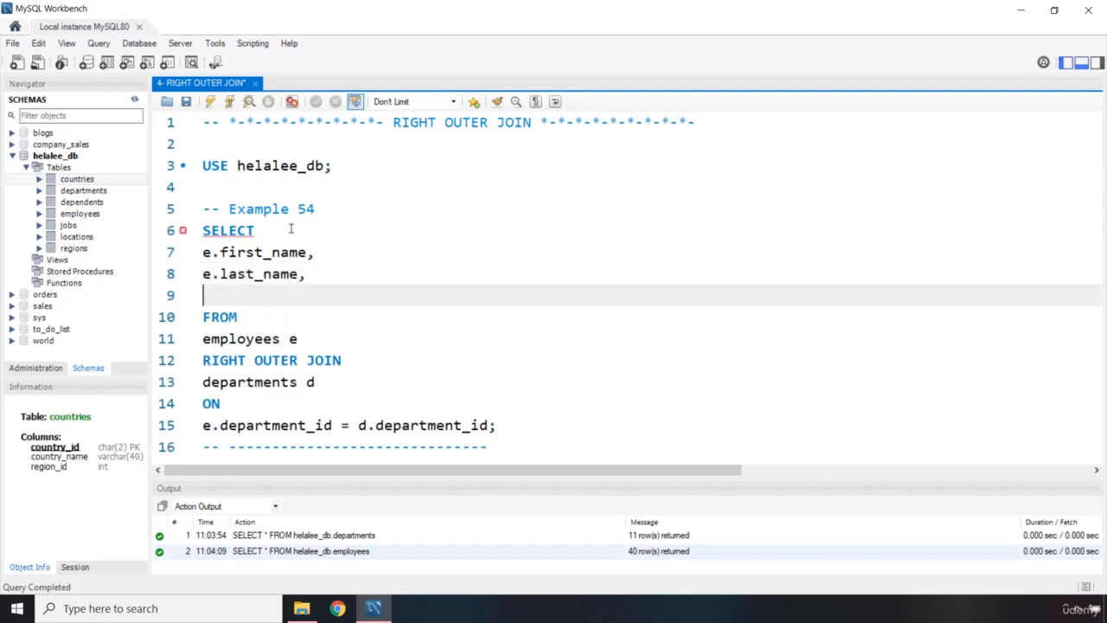
pyautogui.write('d.')
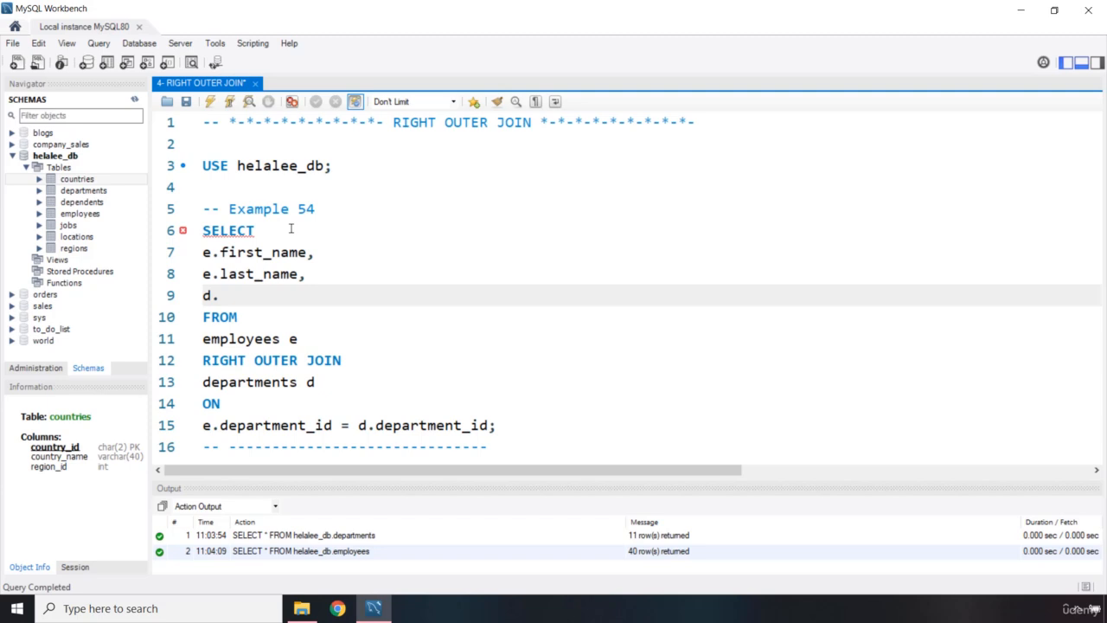
pyautogui.write('n')
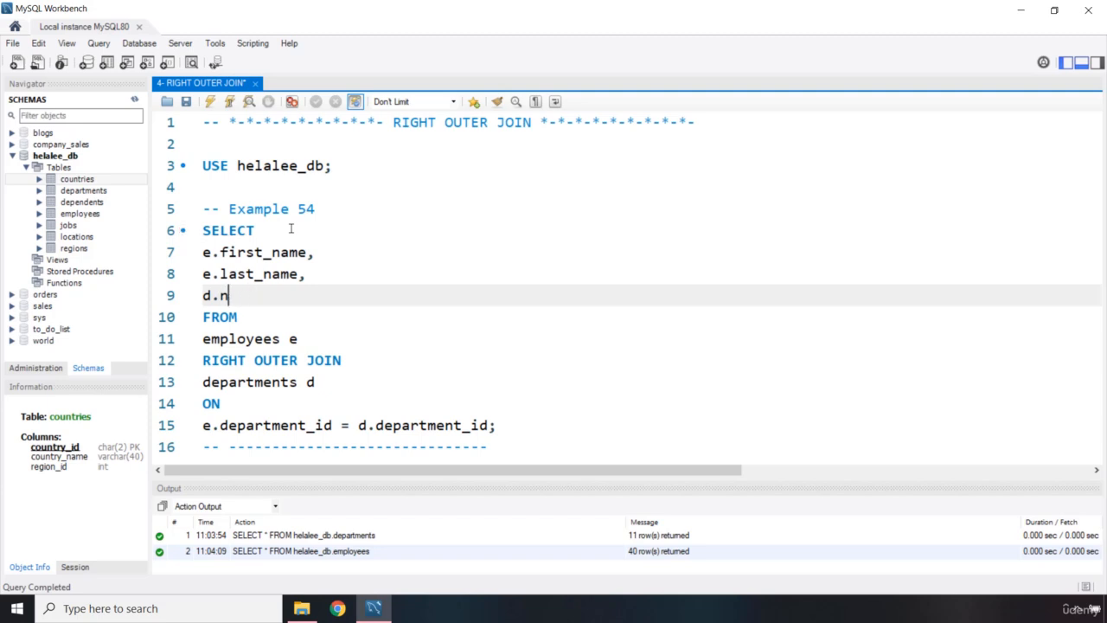
pyautogui.write('e')
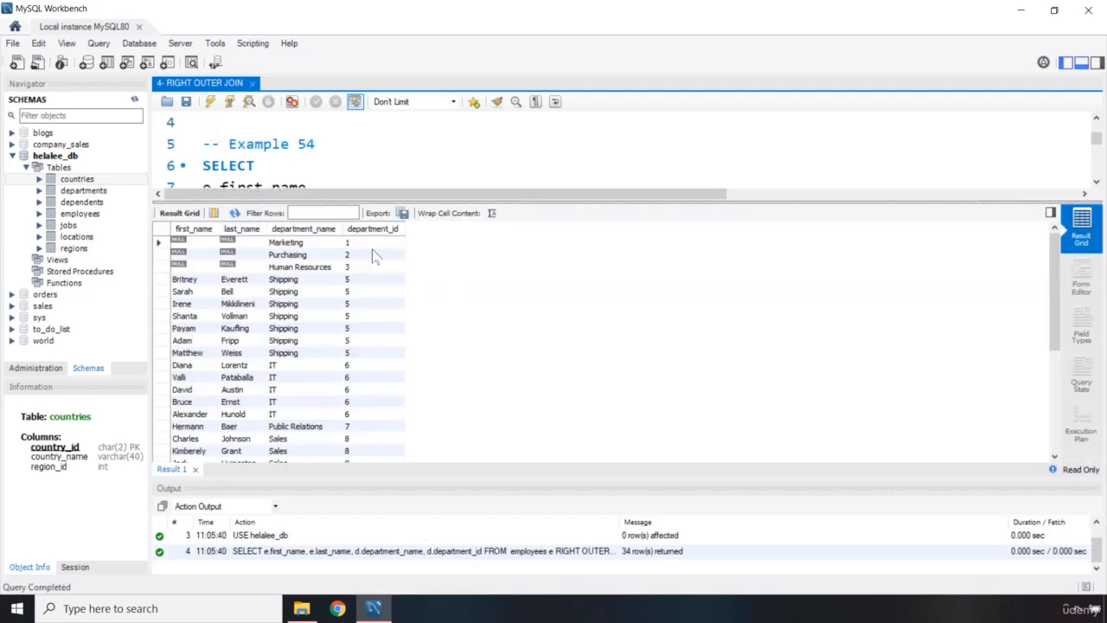
# Run the join and highlight the NULL employee names for department ids 1–4.
pyautogui.click(371, 229)
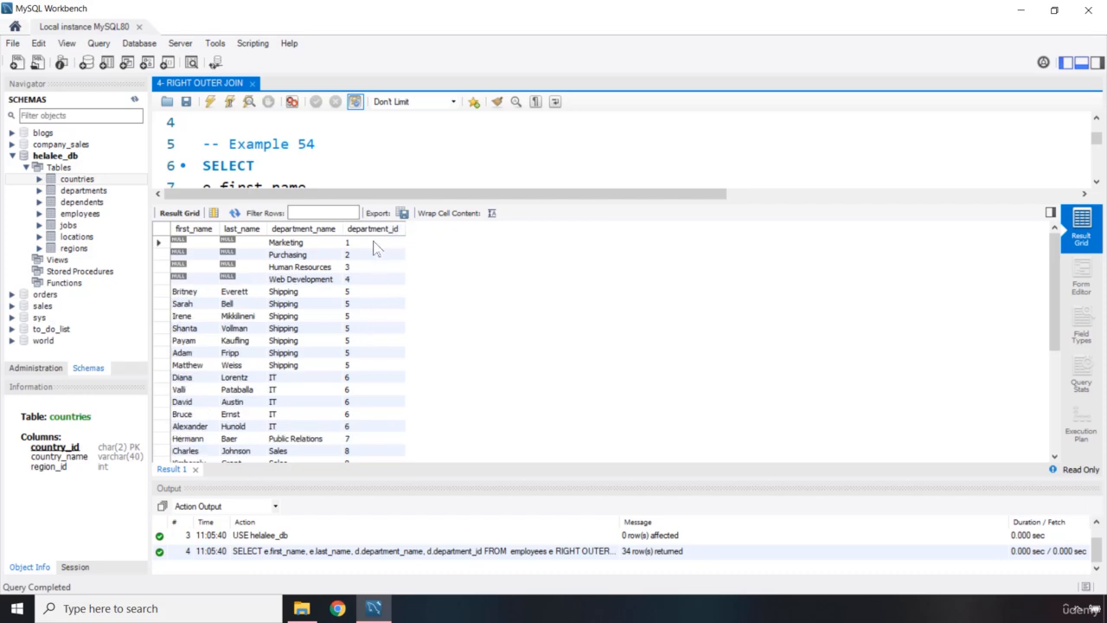
pyautogui.moveTo(346, 242); pyautogui.dragTo(347, 279)
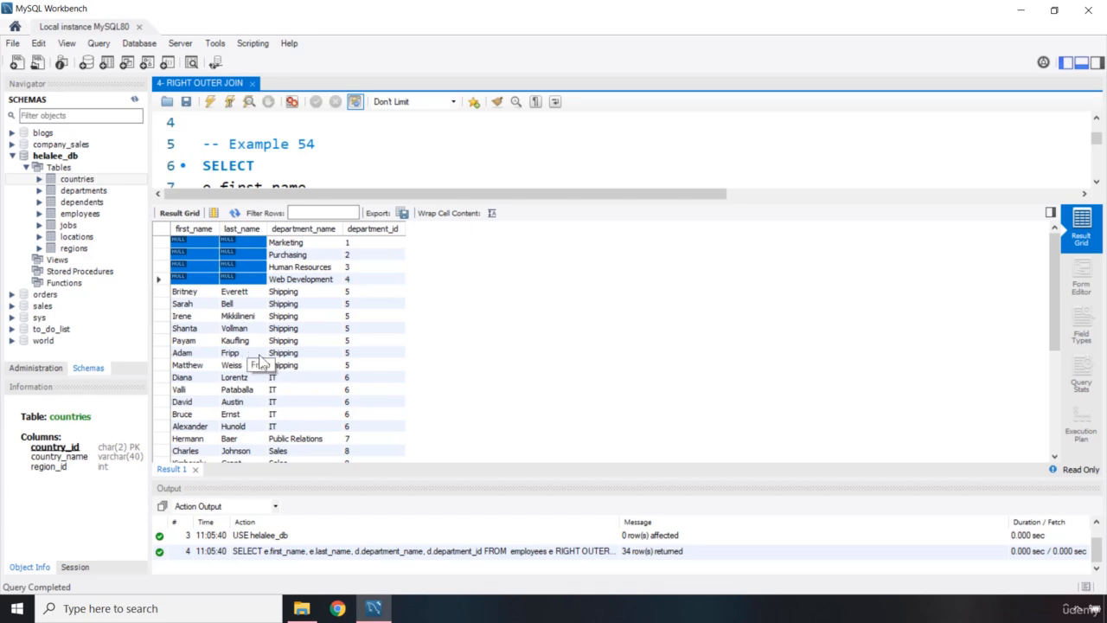
pyautogui.moveTo(234, 340)
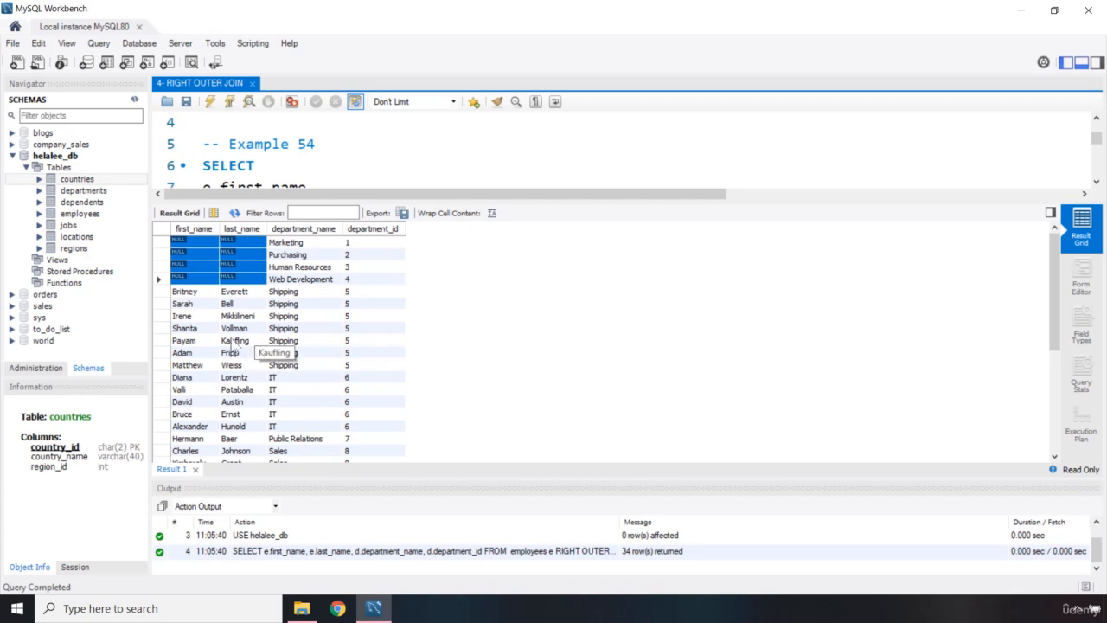
pyautogui.scroll(-3)
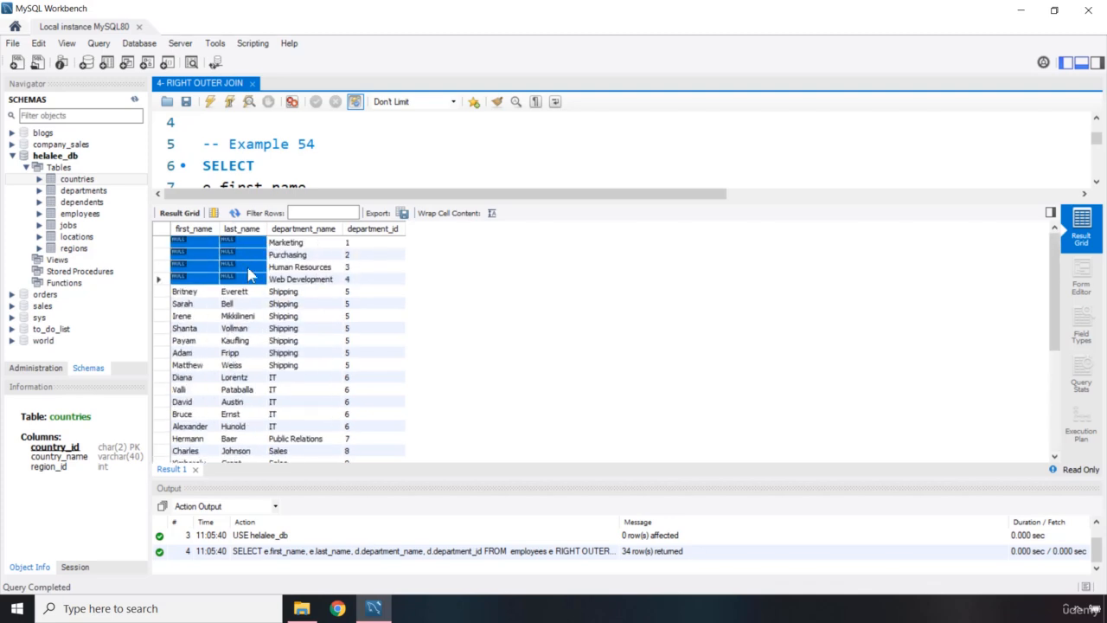
pyautogui.moveTo(304, 298)
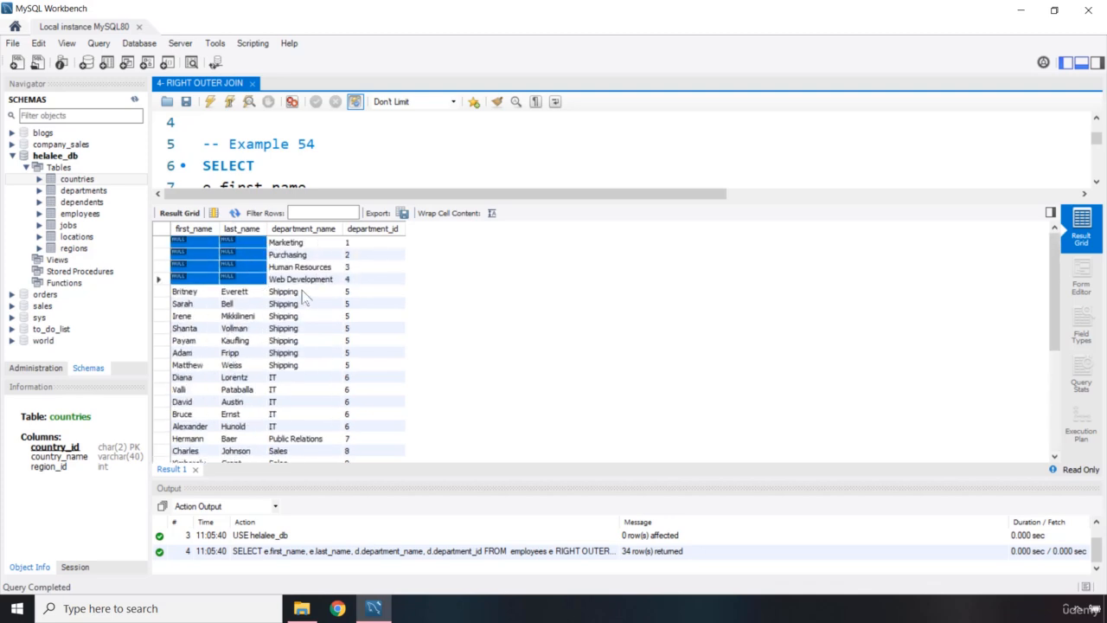
pyautogui.click(372, 243)
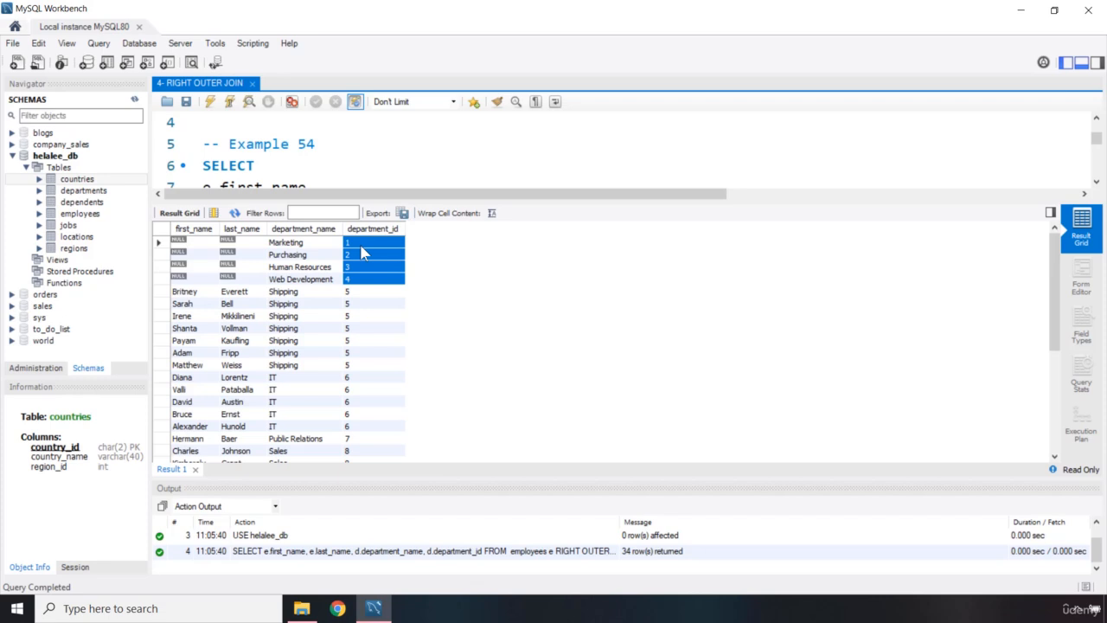
pyautogui.click(373, 267)
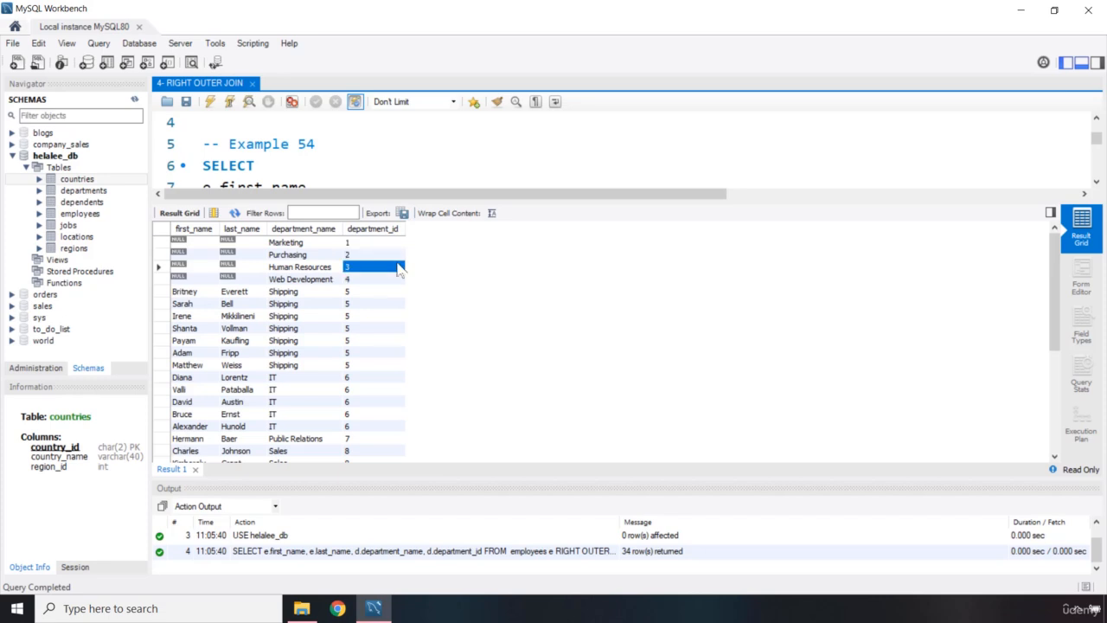
pyautogui.moveTo(346, 276)
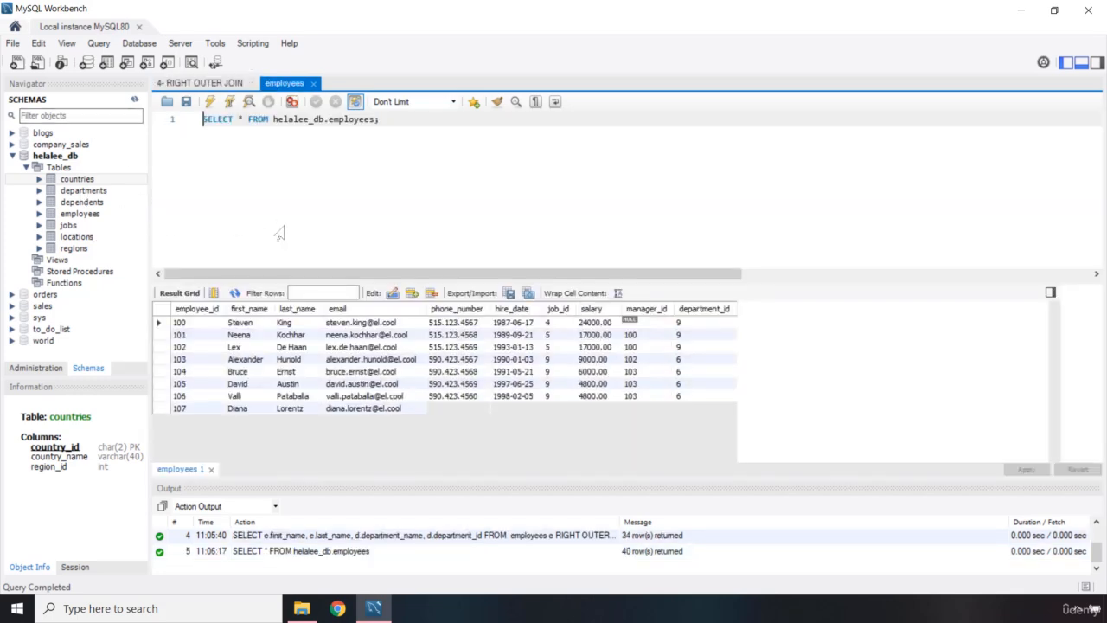
# Scroll to the NULL department_id employees, then return to the RIGHT OUTER JOIN results.
pyautogui.scroll(-3)
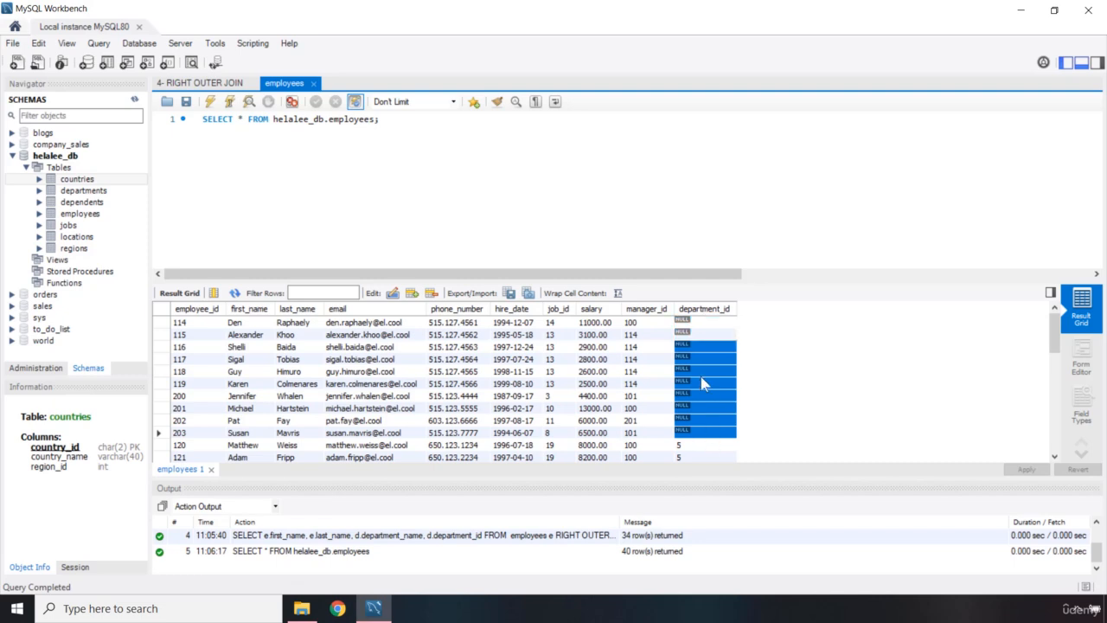
pyautogui.click(200, 82)
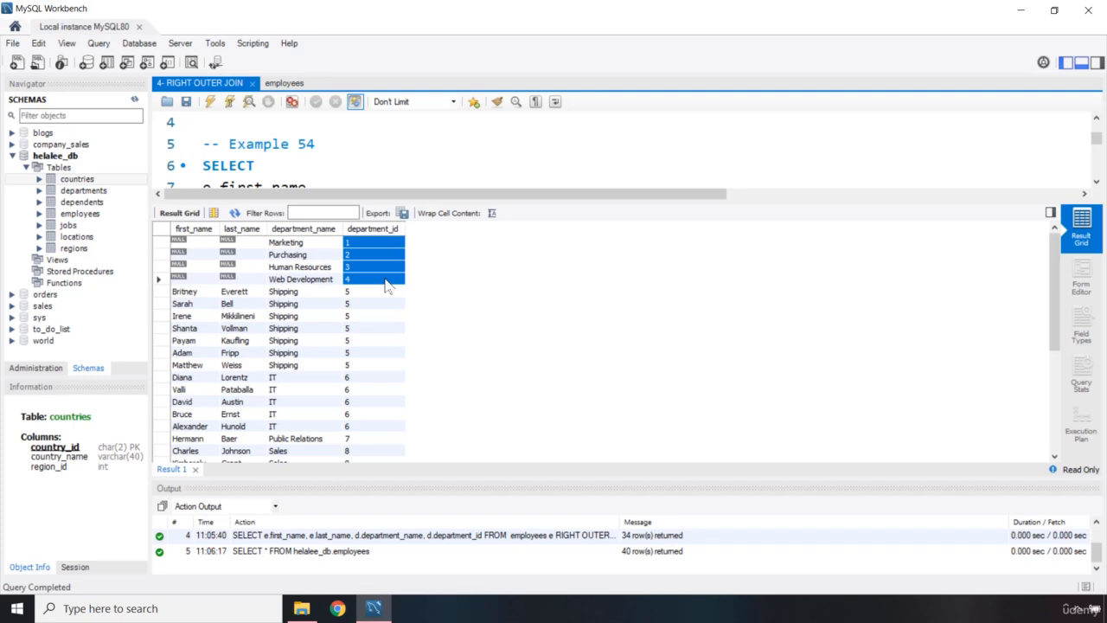
pyautogui.moveTo(166, 246)
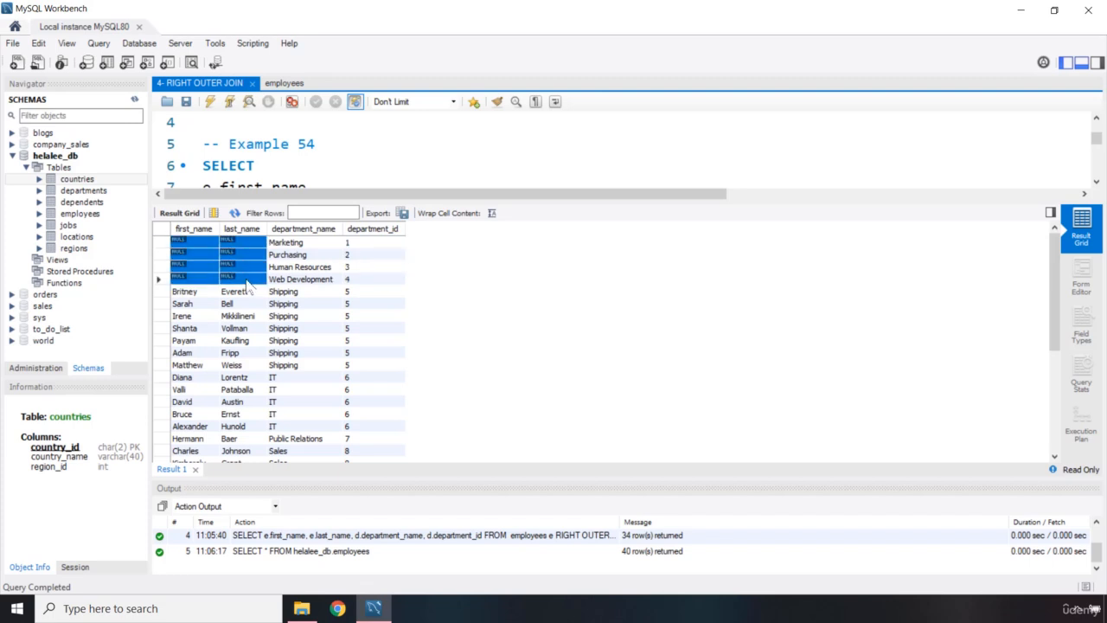
# Highlight department ids 1 to 4 in the join result grid.
pyautogui.click(373, 278)
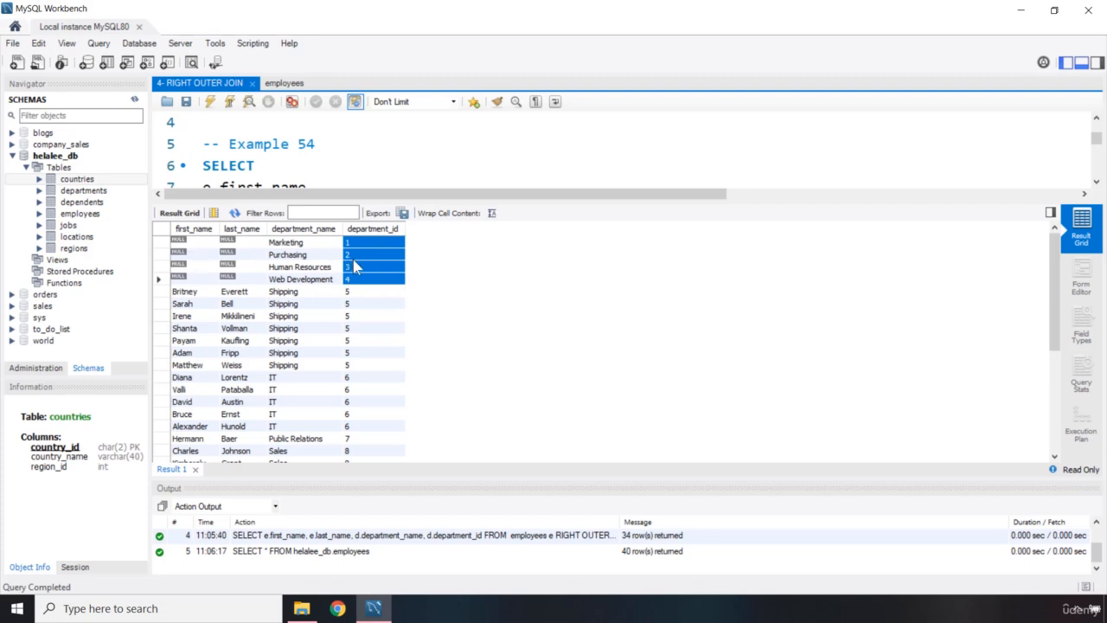
pyautogui.moveTo(345, 270)
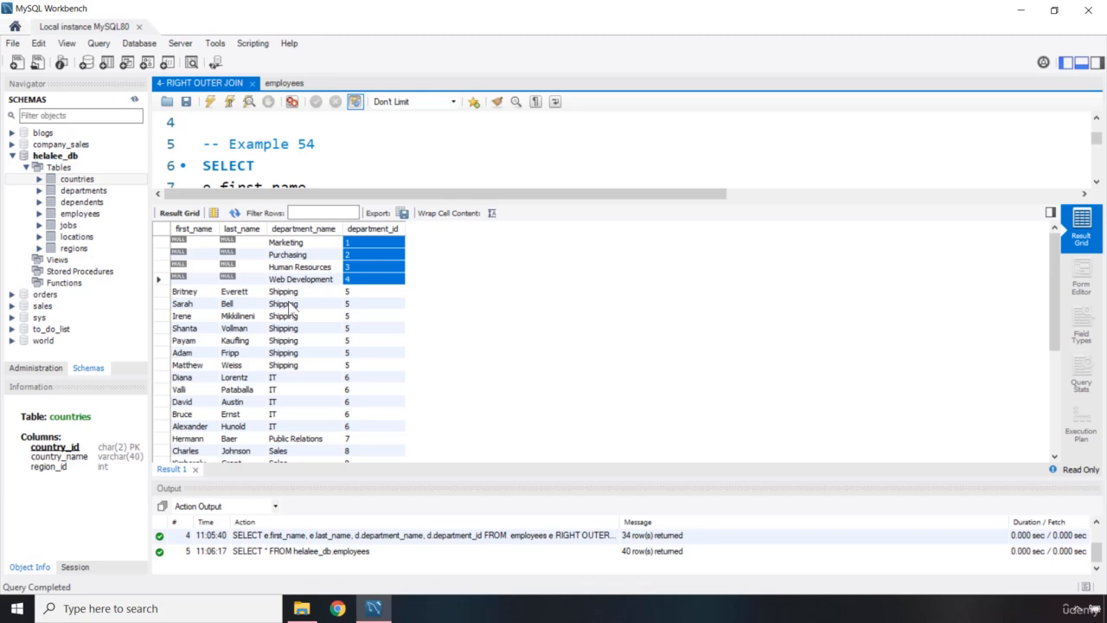
pyautogui.moveTo(276, 88)
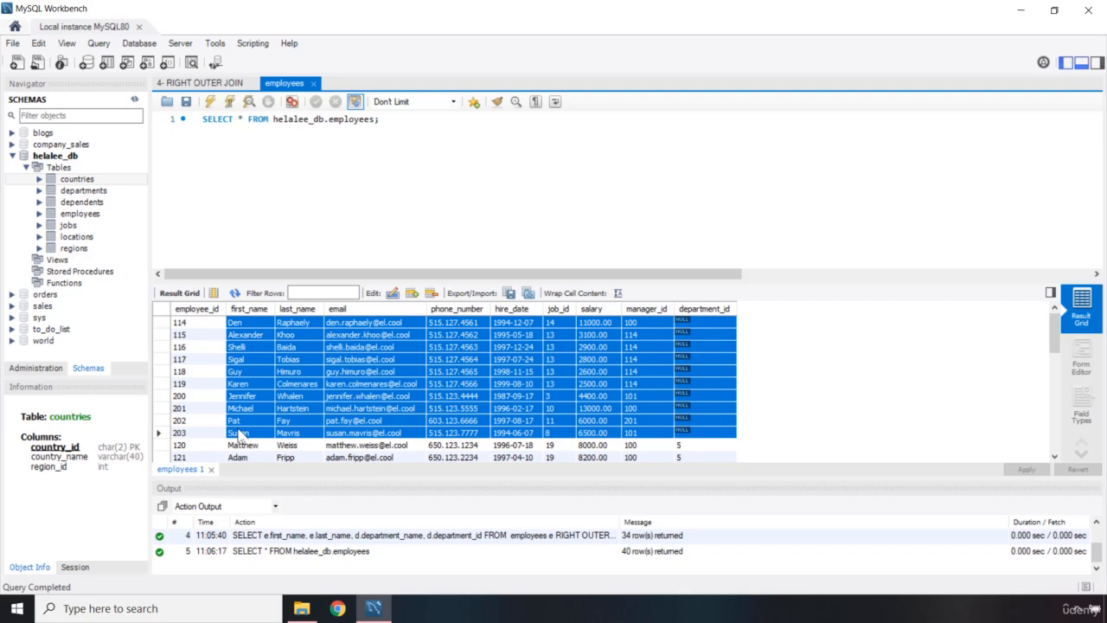
pyautogui.moveTo(254, 340)
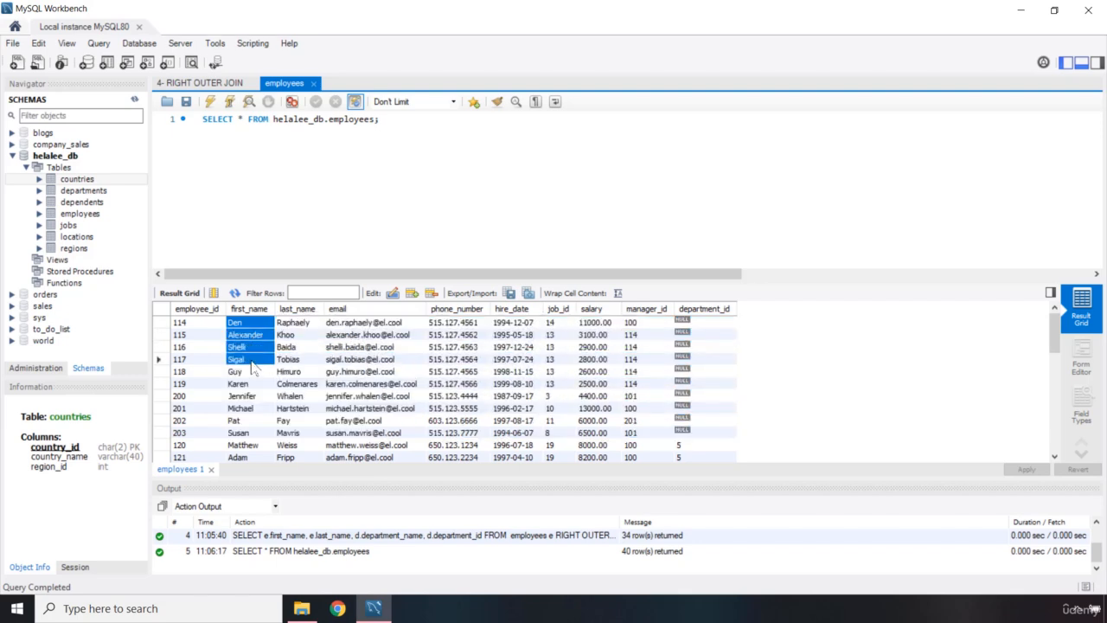
# Highlight the employees with a NULL department and their first names.
pyautogui.click(233, 420)
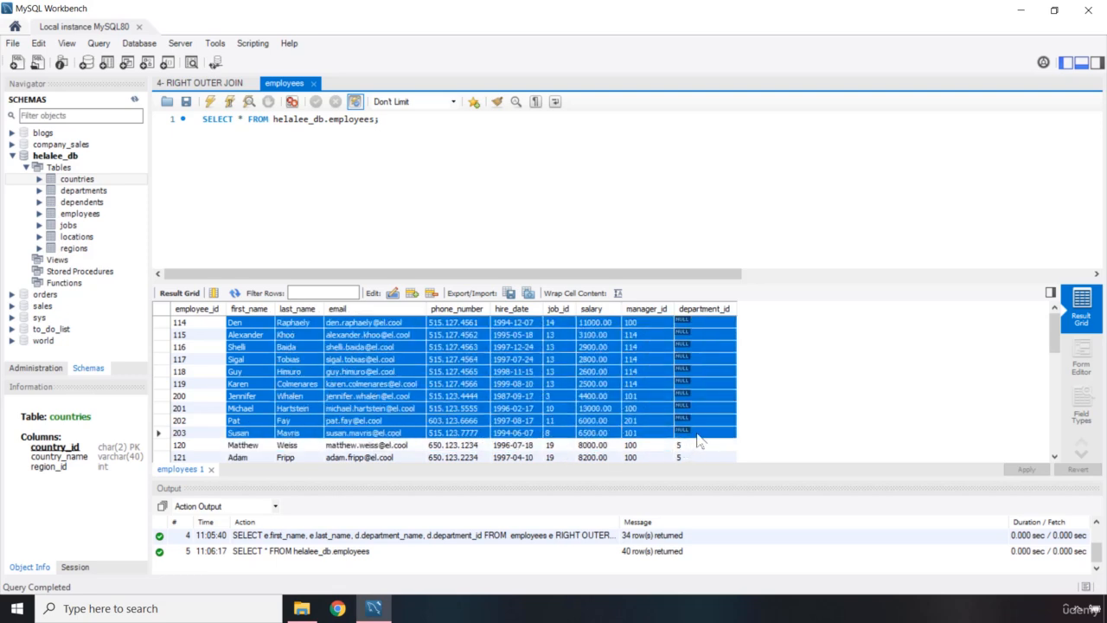
pyautogui.moveTo(216, 338)
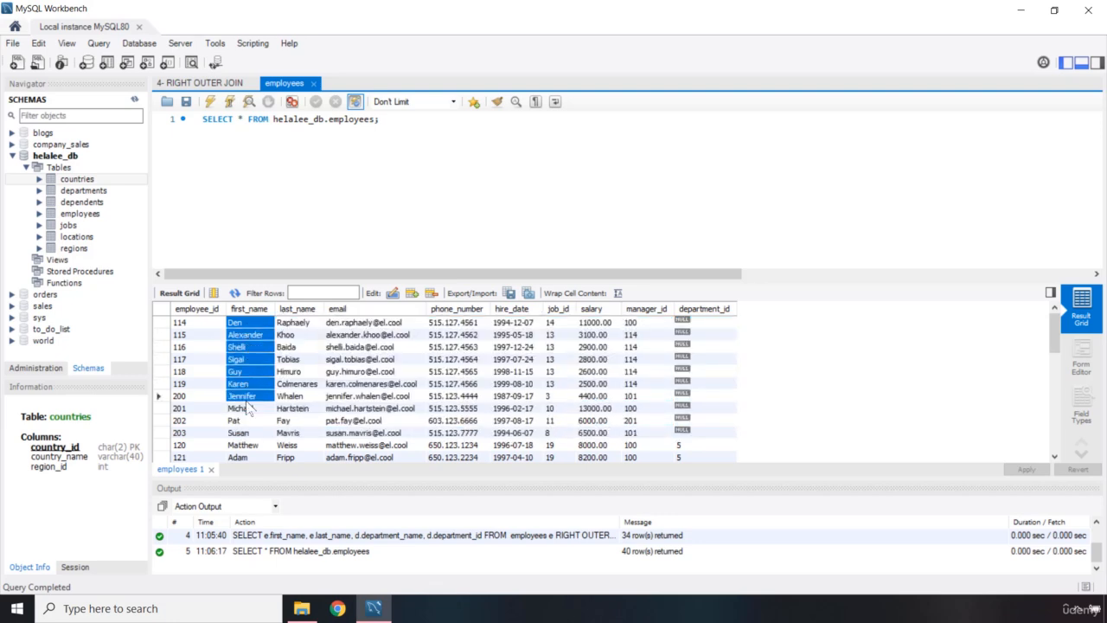
pyautogui.click(248, 420)
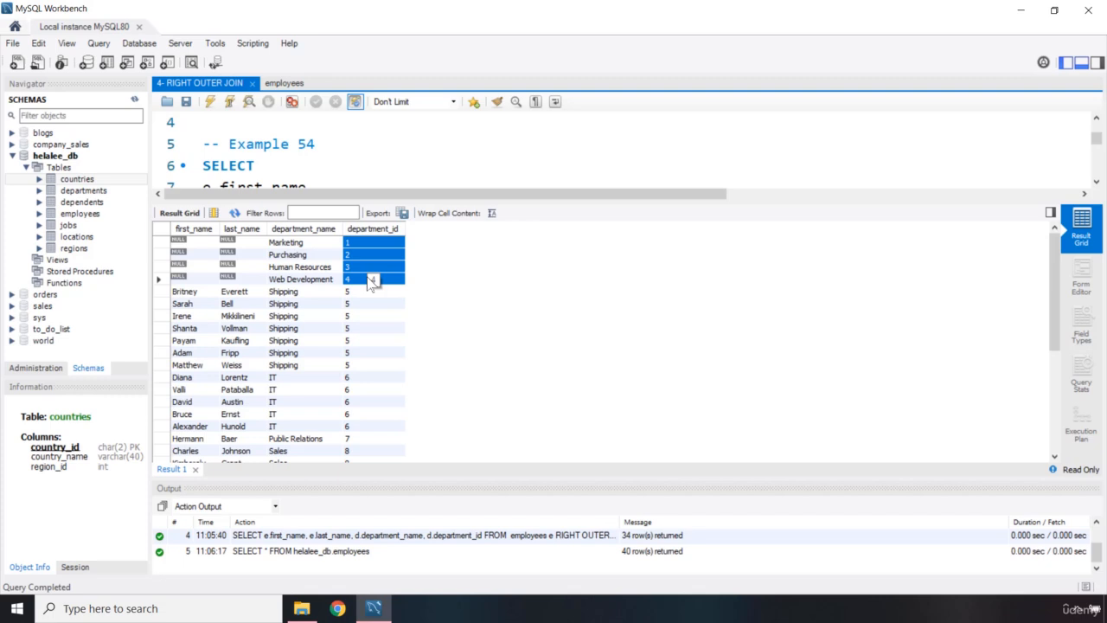
# View all 11 rows of the departments table, then return to the RIGHT OUTER JOIN query.
pyautogui.click(284, 83)
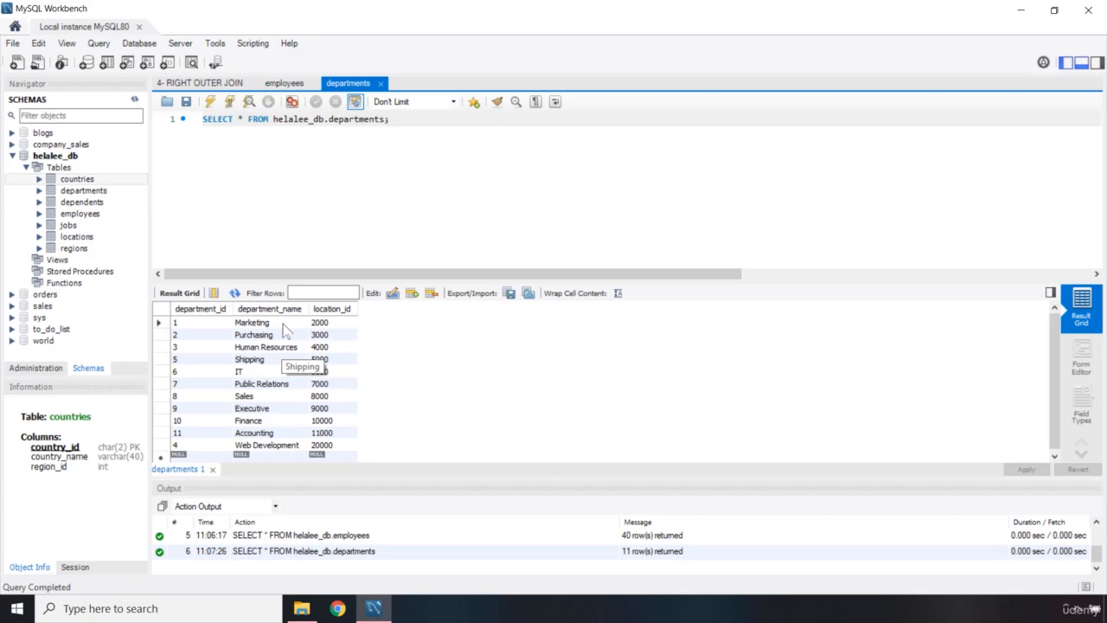
pyautogui.click(199, 82)
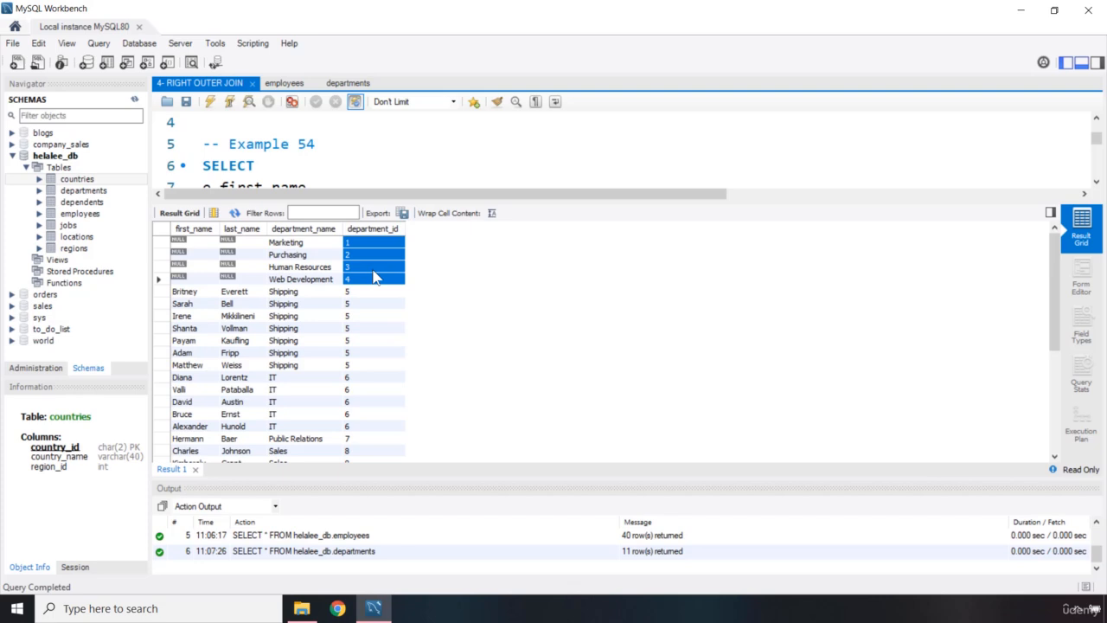
pyautogui.moveTo(352, 278)
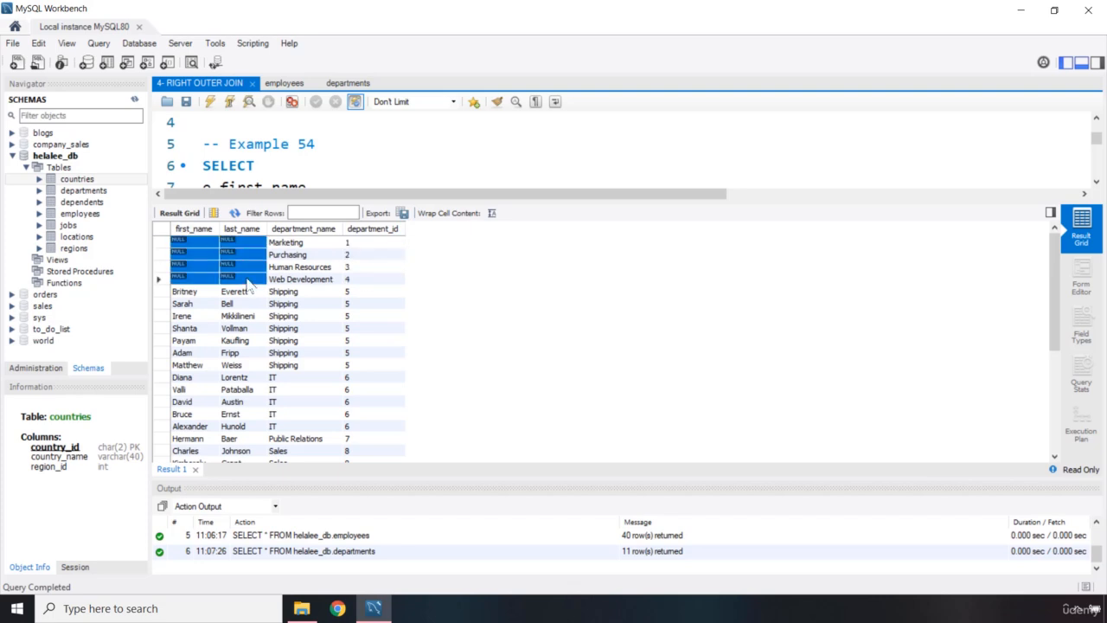
pyautogui.moveTo(216, 263)
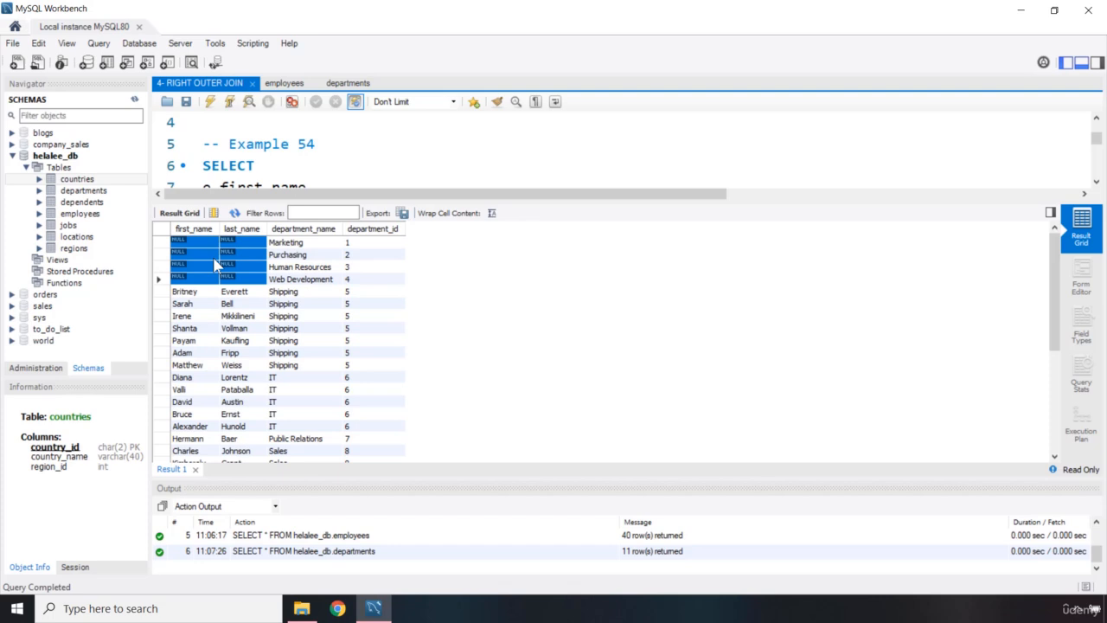
# Select Marketing through Web Development, then switch to the employees table results.
pyautogui.click(285, 242)
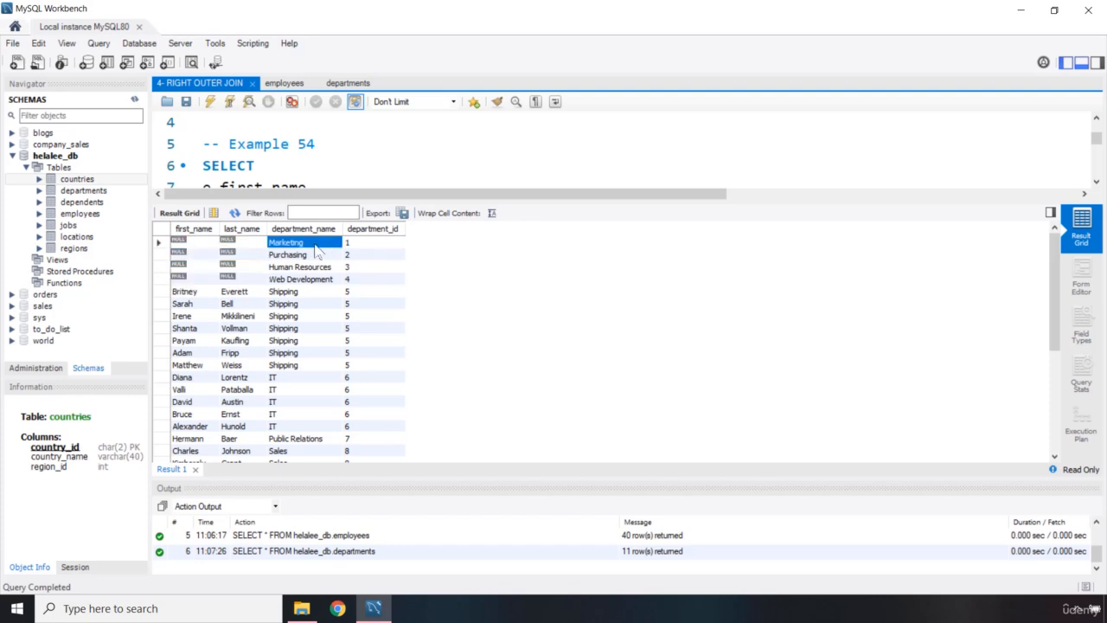
pyautogui.click(300, 278)
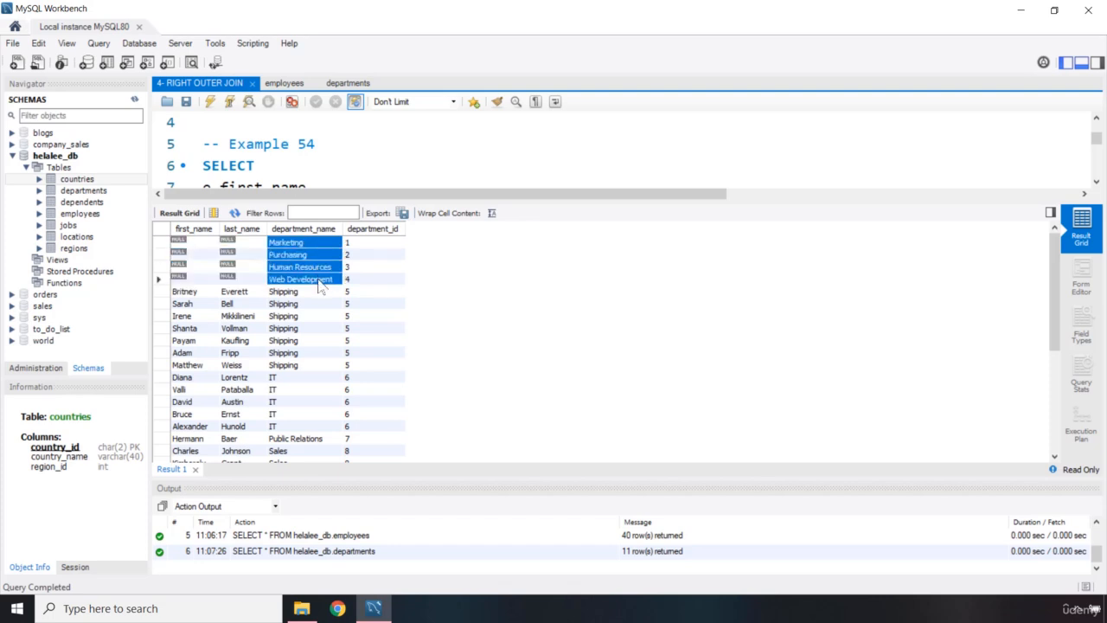
pyautogui.moveTo(301, 278)
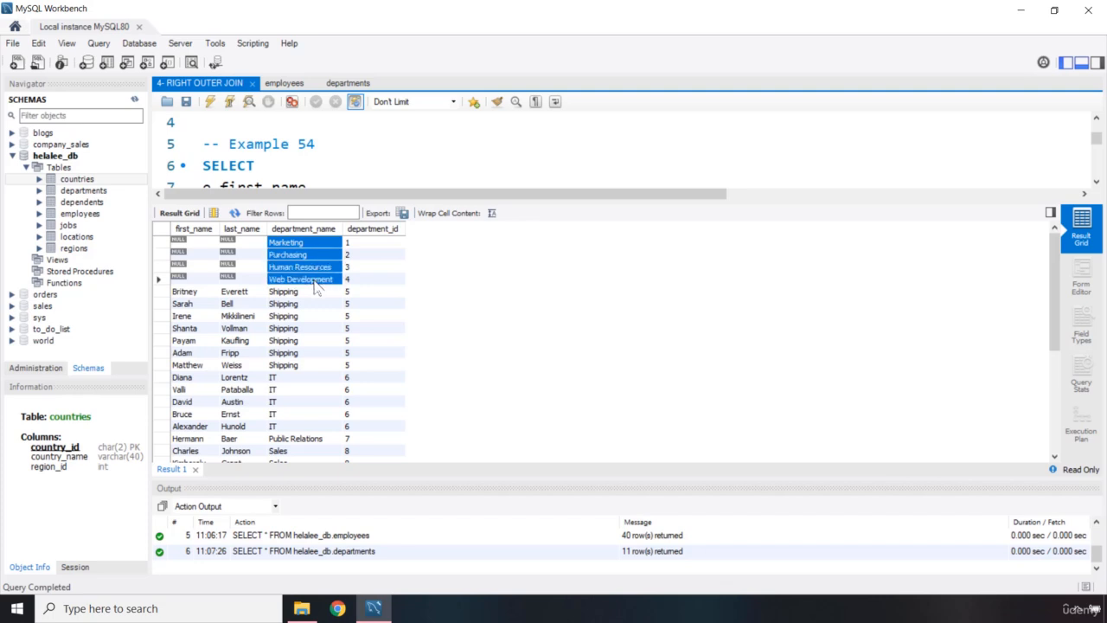
pyautogui.moveTo(300, 279)
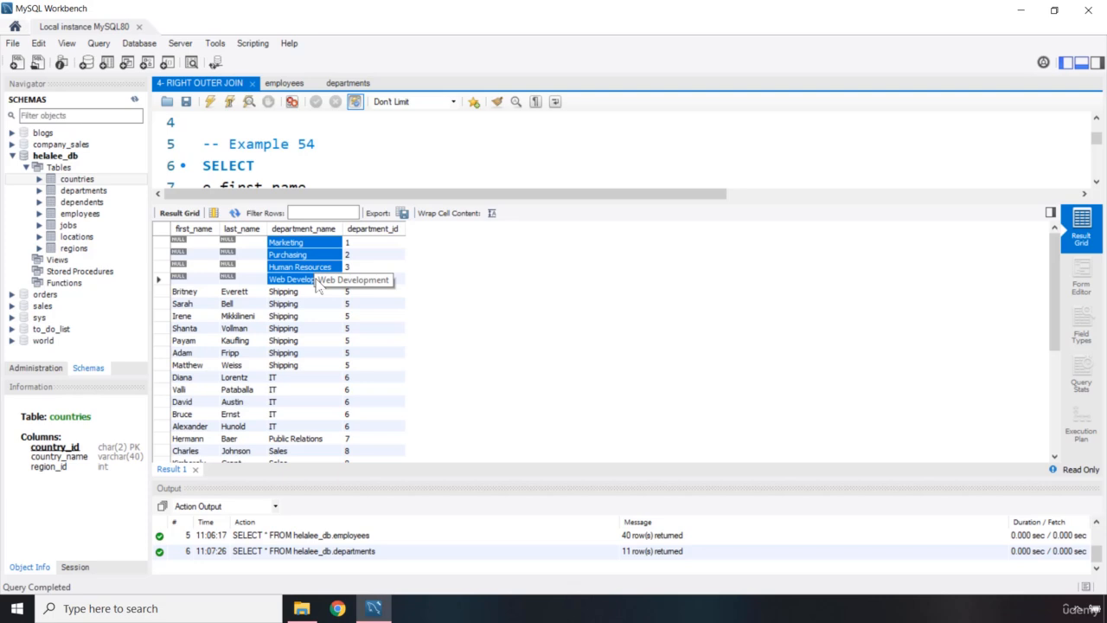
pyautogui.moveTo(316, 101)
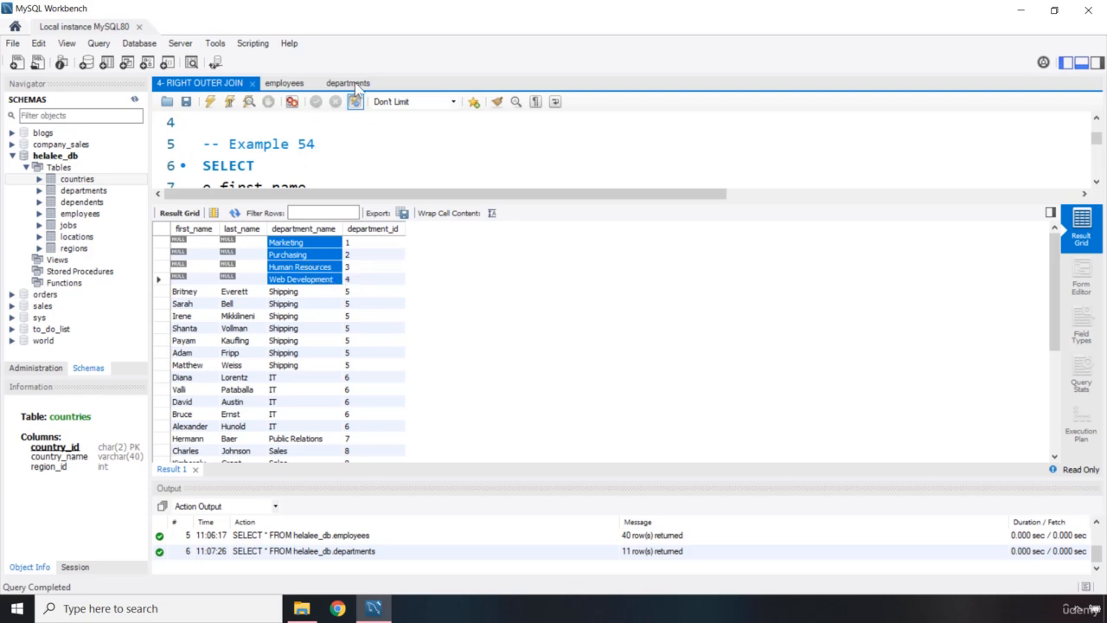
pyautogui.click(283, 82)
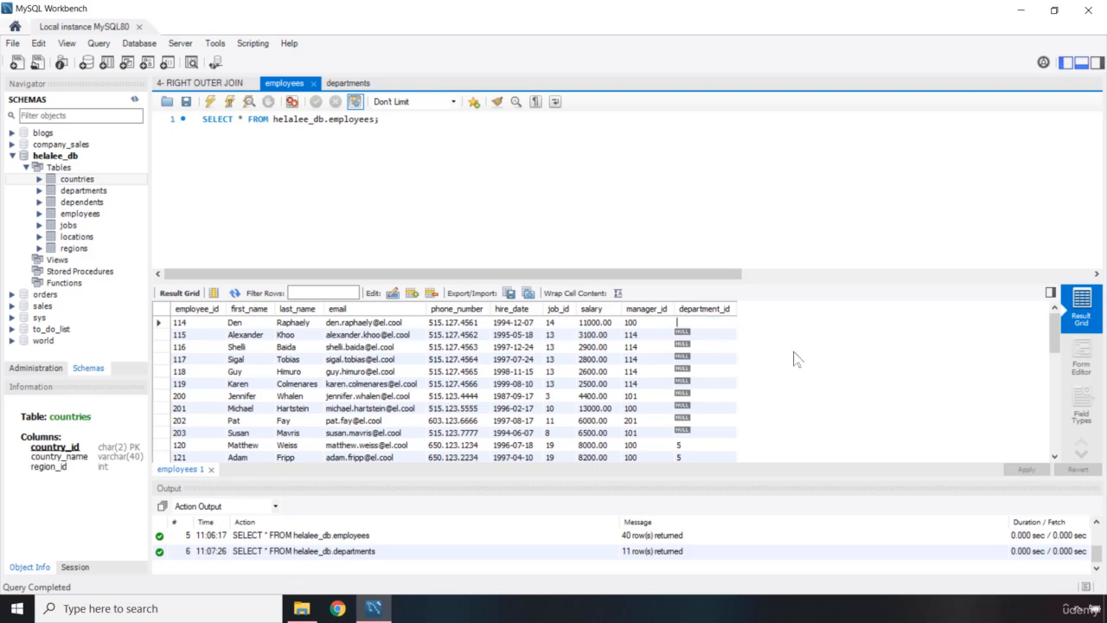
# Highlight the department 5 employees, then compare with the join's Shipping rows.
pyautogui.scroll(-3)
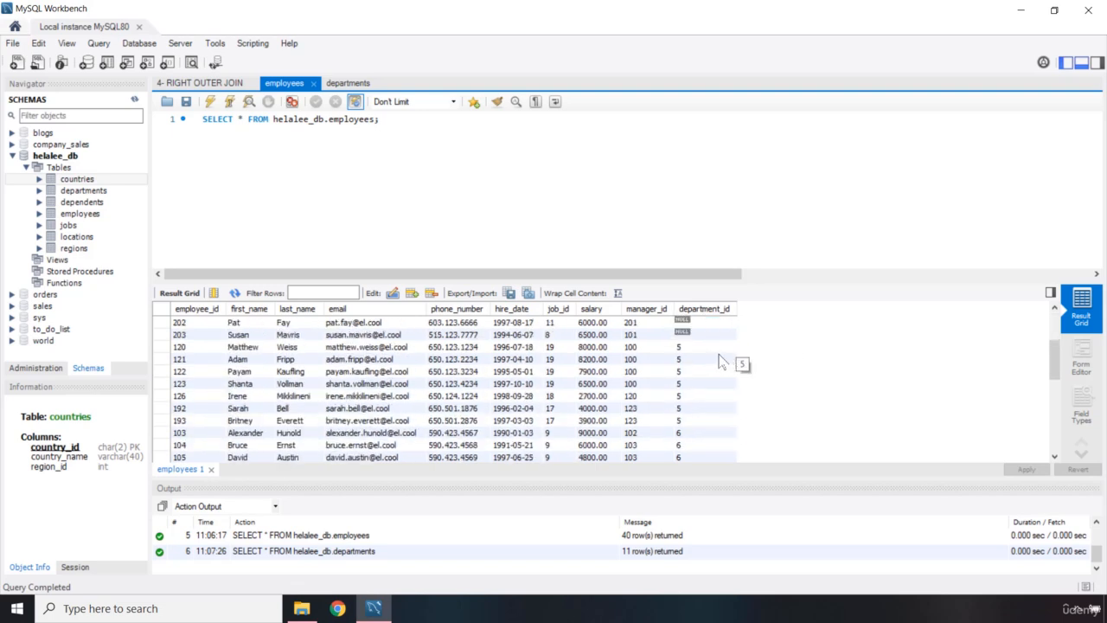
pyautogui.moveTo(705, 346); pyautogui.dragTo(704, 420)
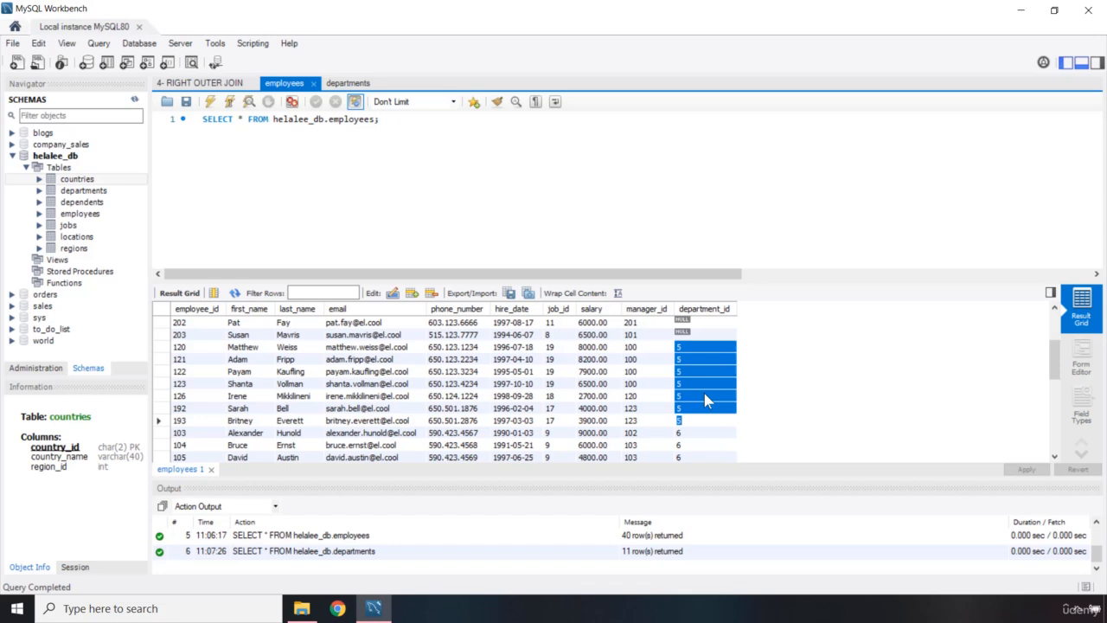
pyautogui.moveTo(701, 400)
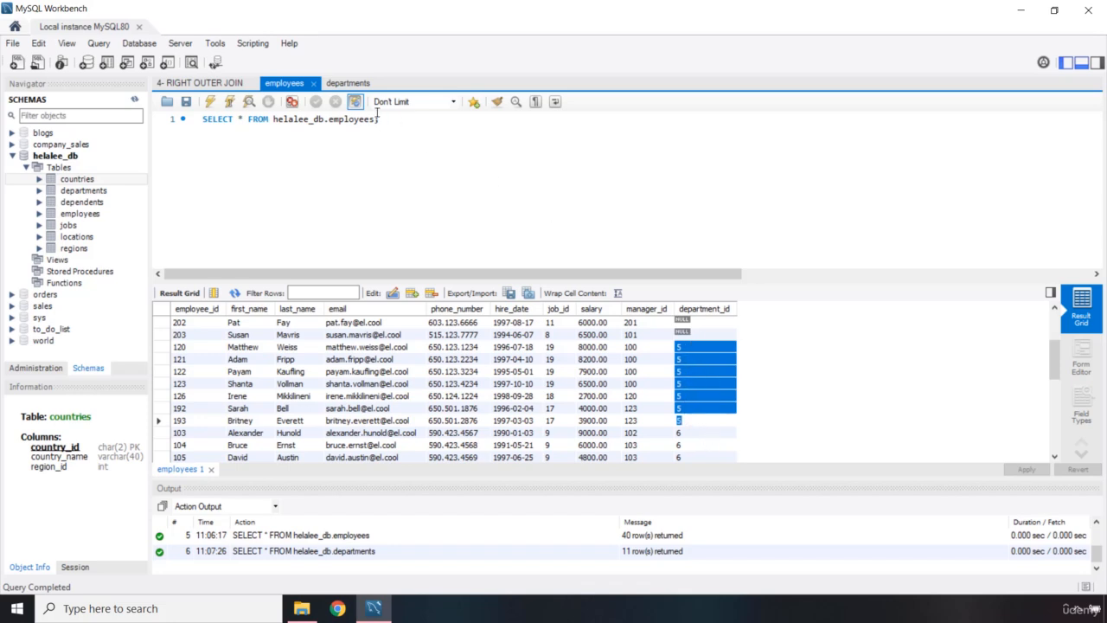
pyautogui.click(199, 82)
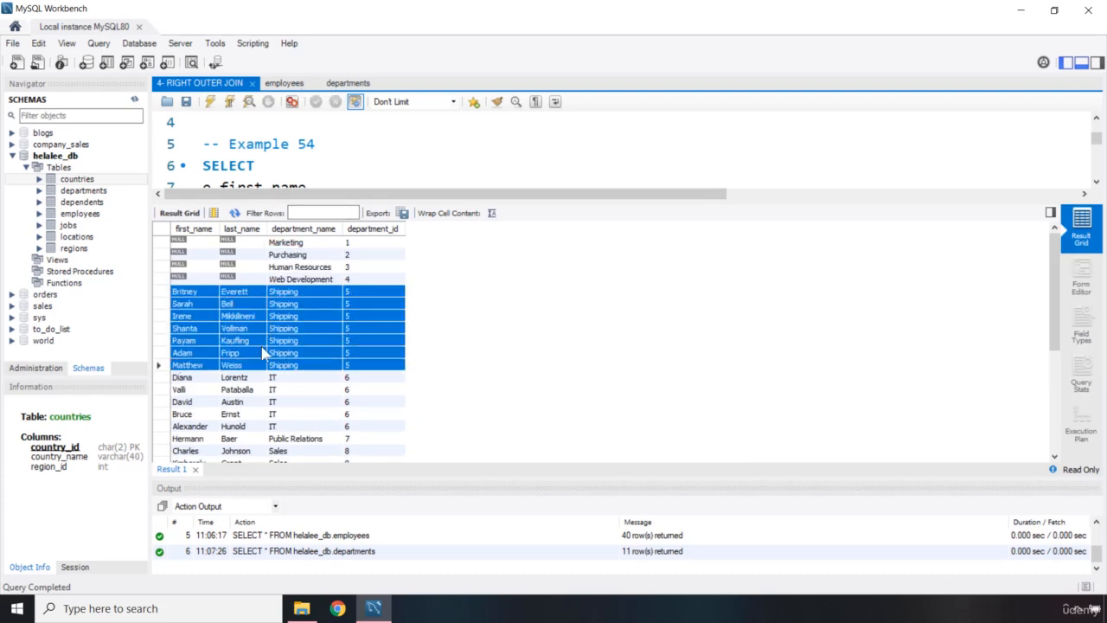
pyautogui.moveTo(320, 241)
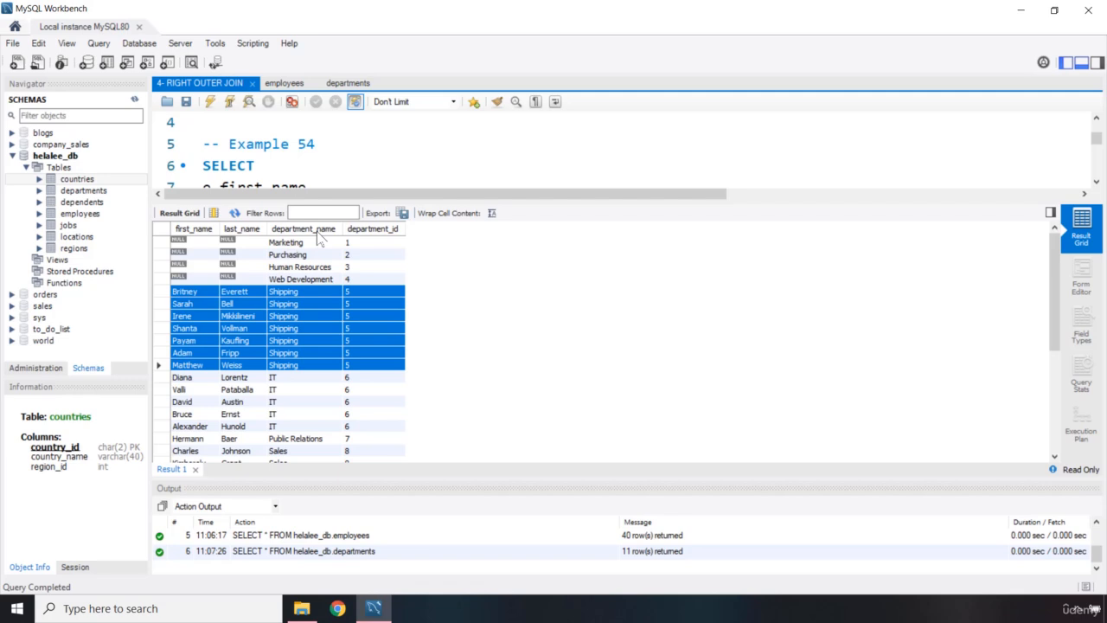
pyautogui.moveTo(294, 247)
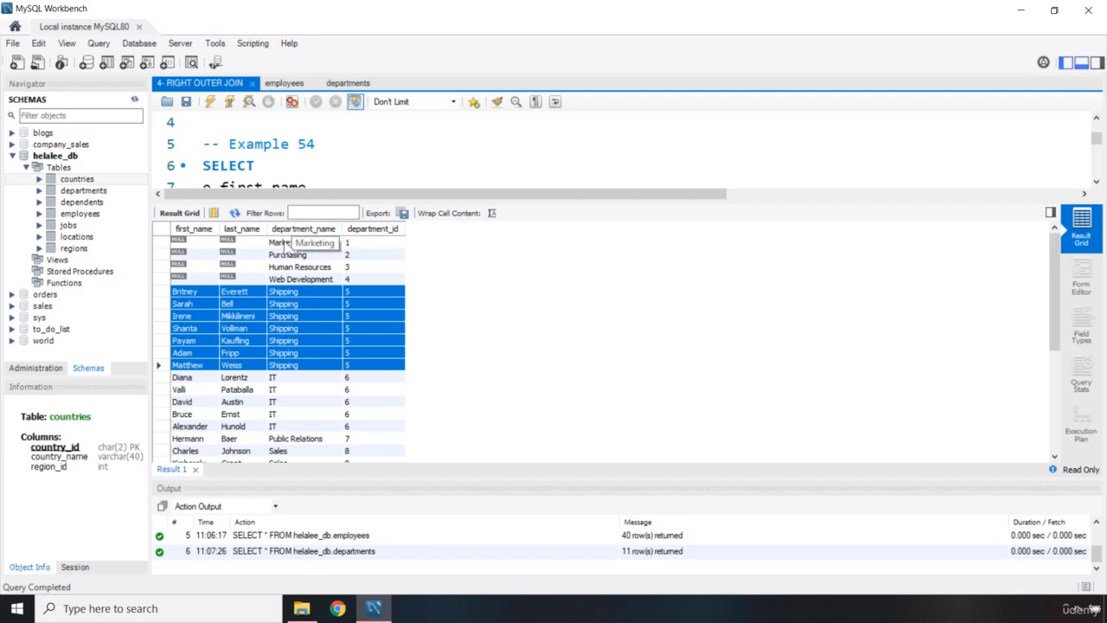
# Highlight Marketing, Purchasing, Human Resources and Web Development, then view the FROM and RIGHT OUTER JOIN lines.
pyautogui.click(286, 241)
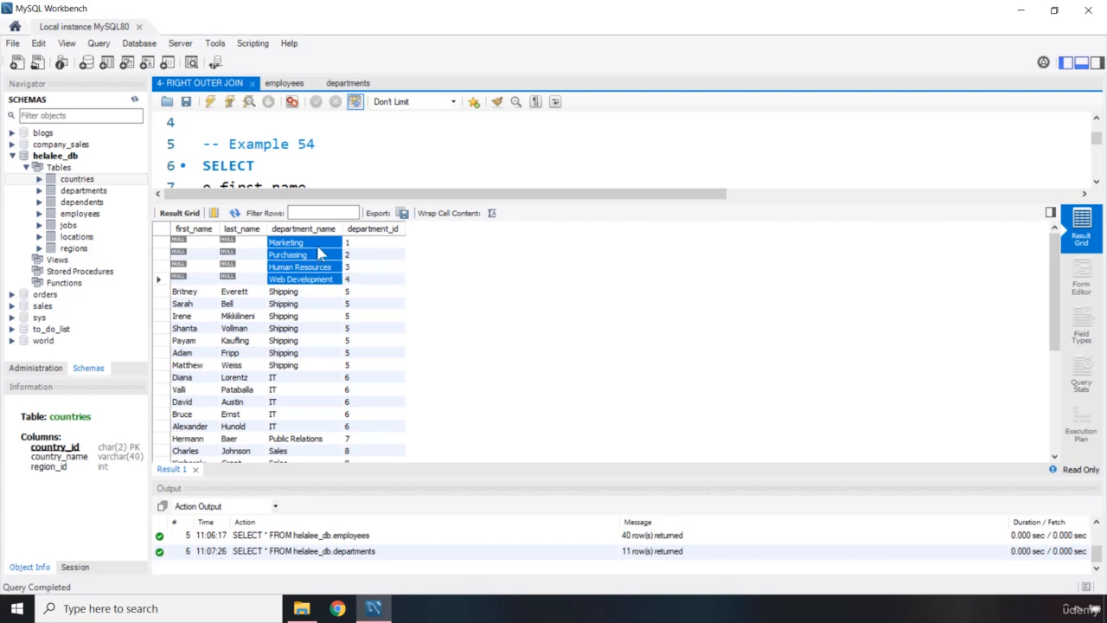
pyautogui.scroll(-3)
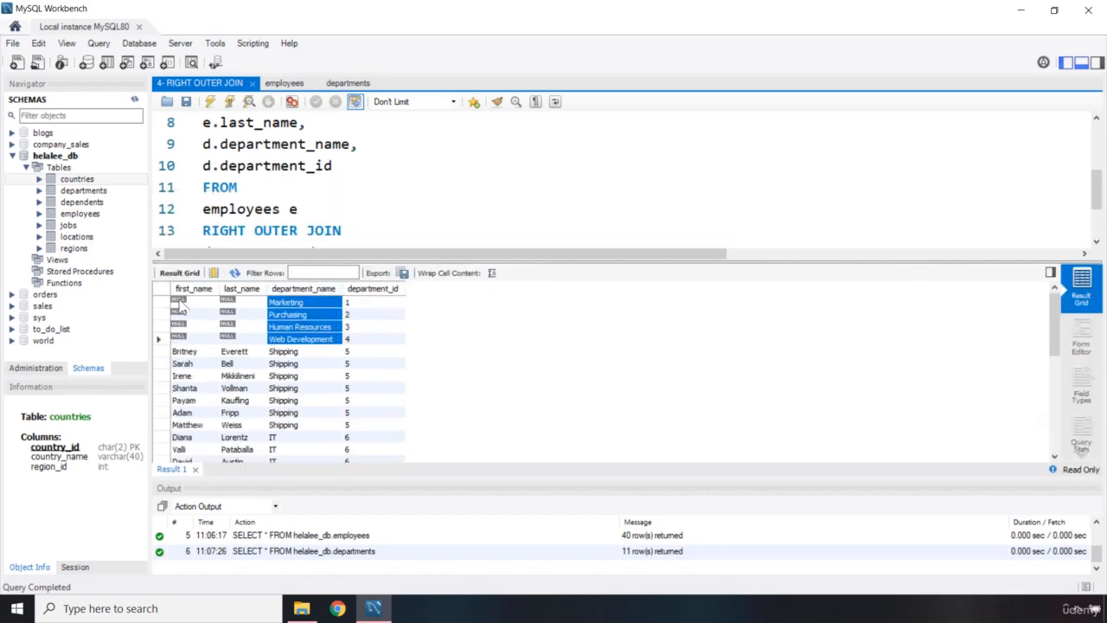
pyautogui.click(347, 82)
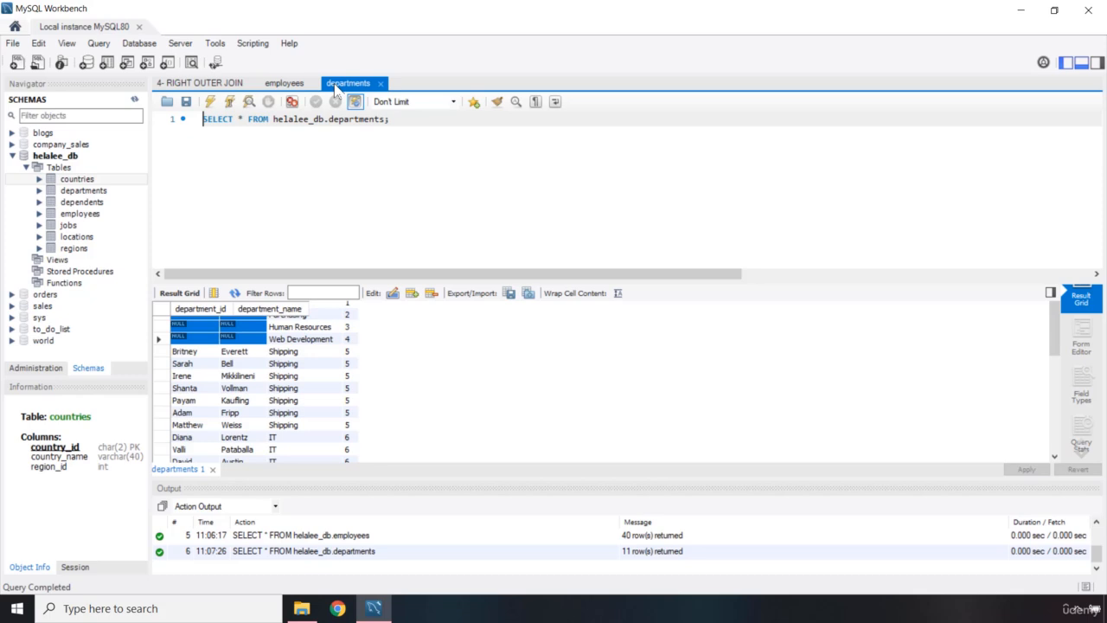
pyautogui.click(284, 82)
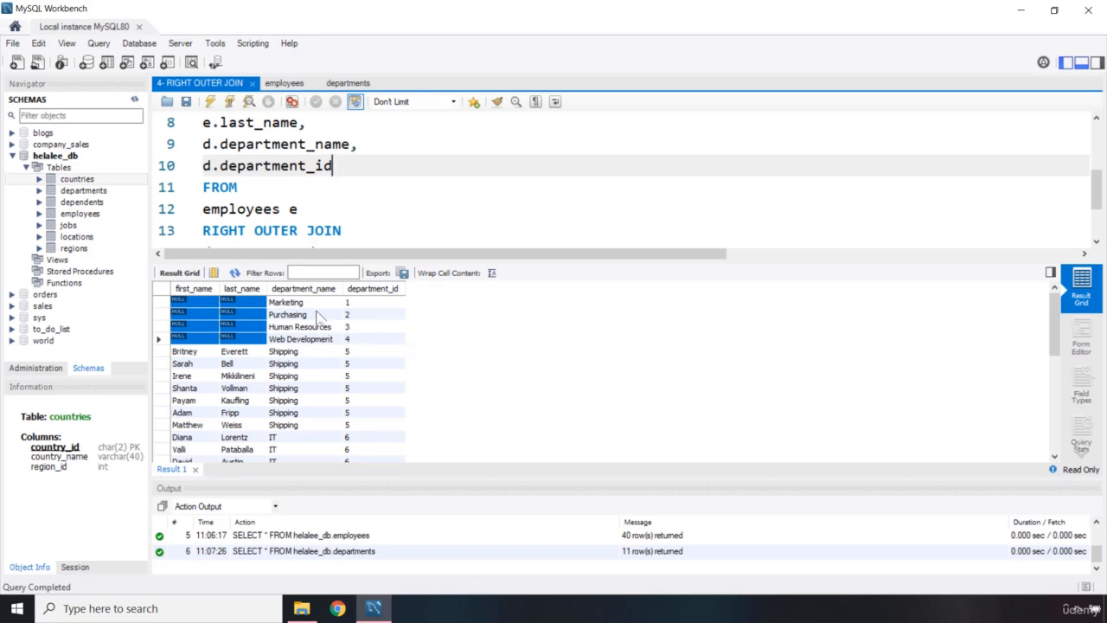
pyautogui.moveTo(315, 314)
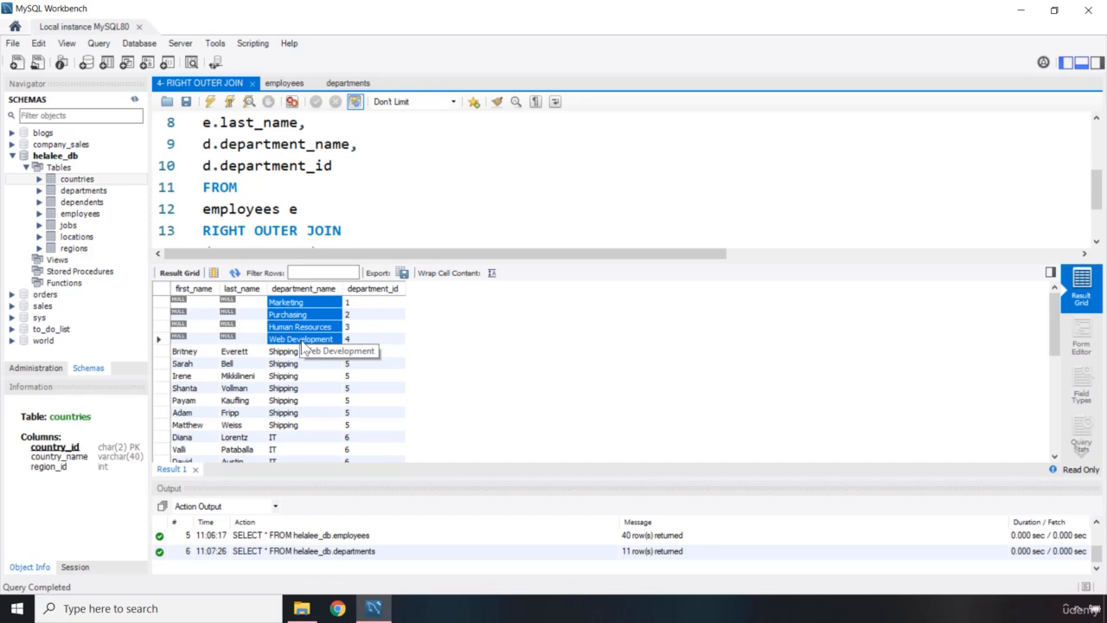
pyautogui.moveTo(304, 338)
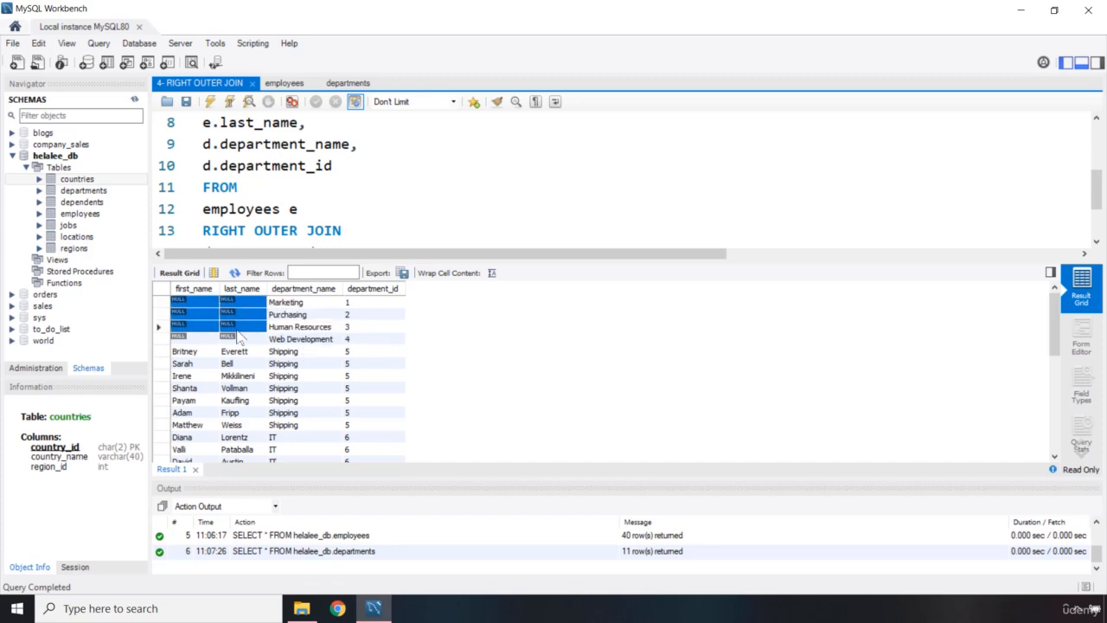
pyautogui.click(300, 338)
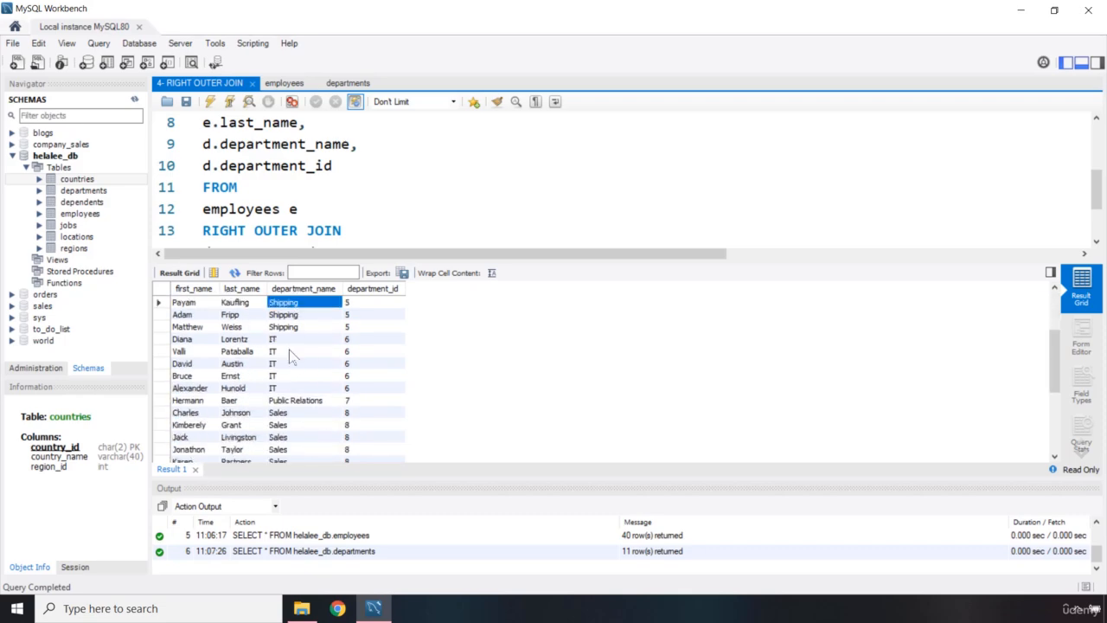
pyautogui.scroll(-3)
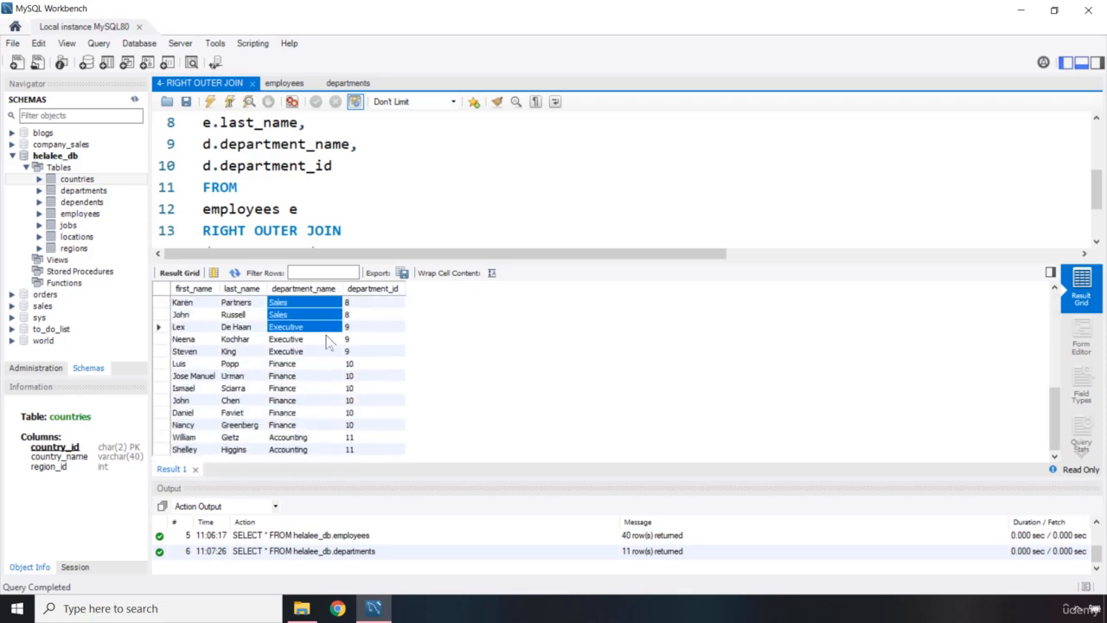